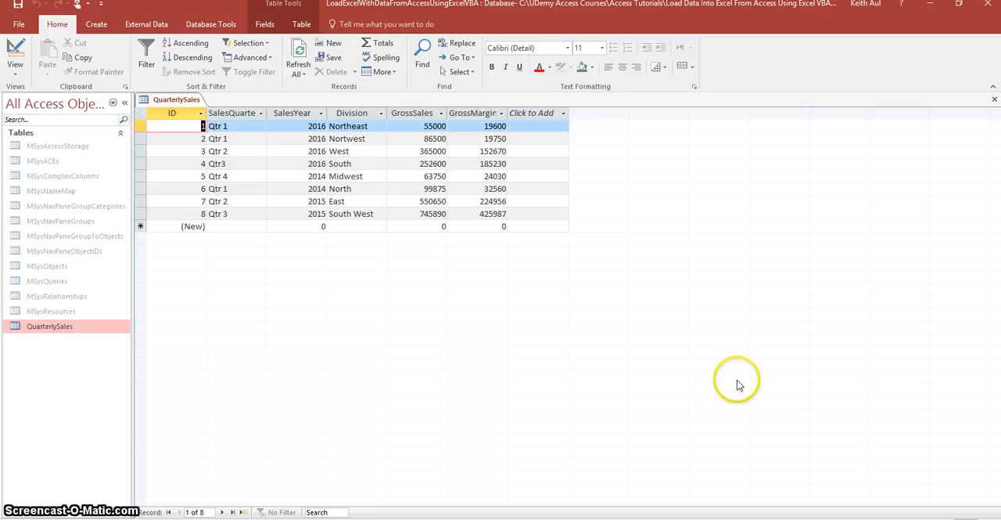
mouse_move(354, 356)
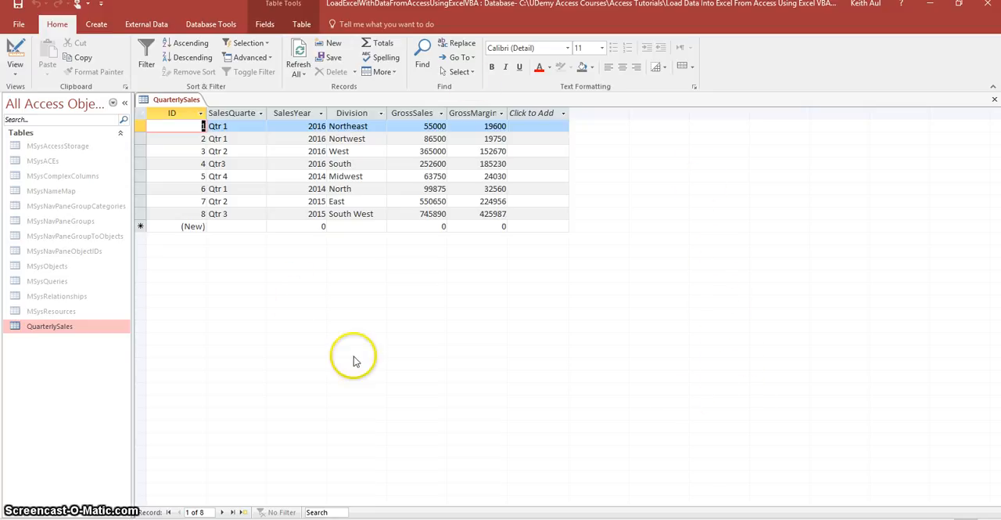
mouse_move(526, 335)
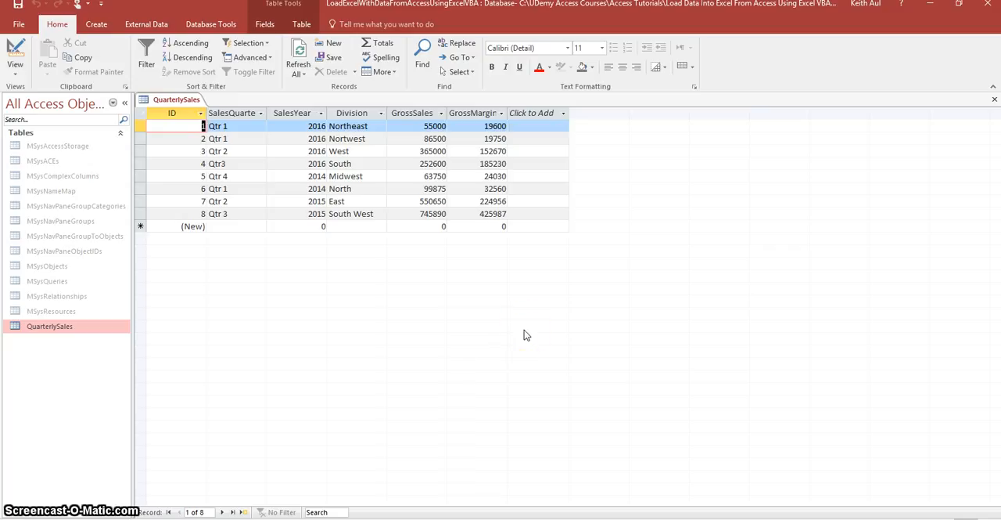
mouse_move(420, 101)
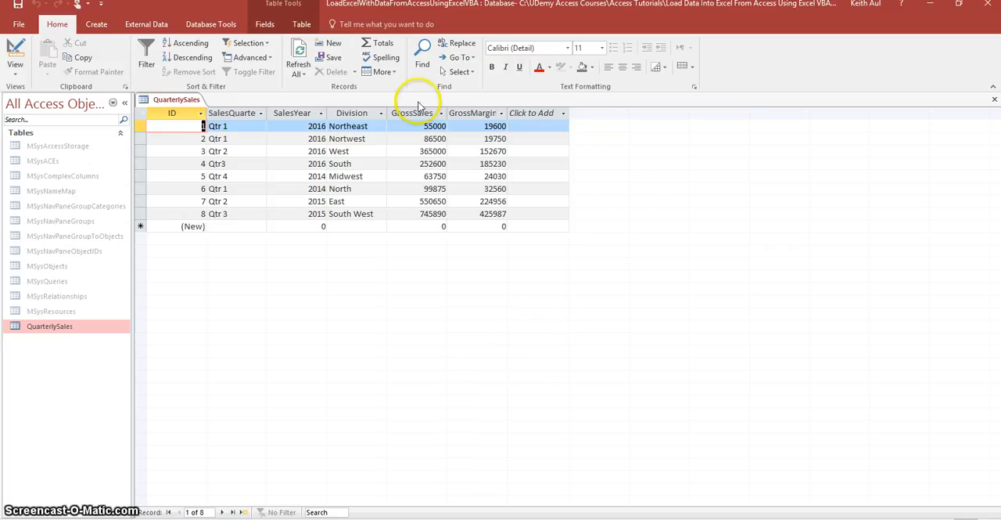
mouse_move(272, 210)
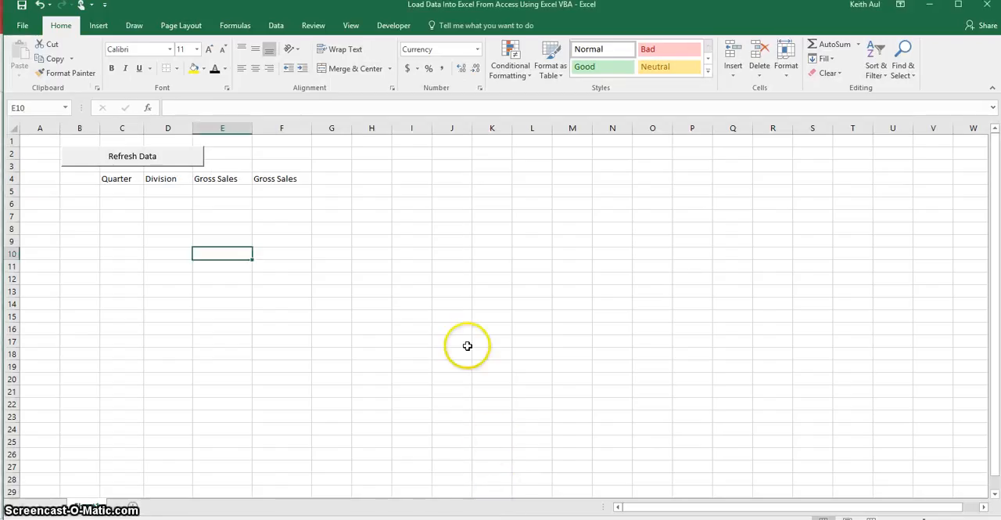
mouse_move(457, 316)
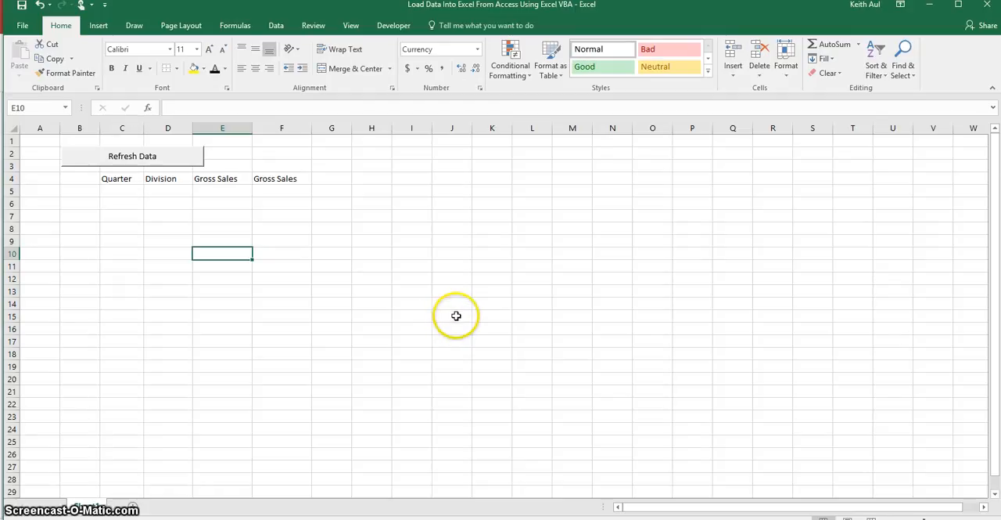
mouse_move(441, 260)
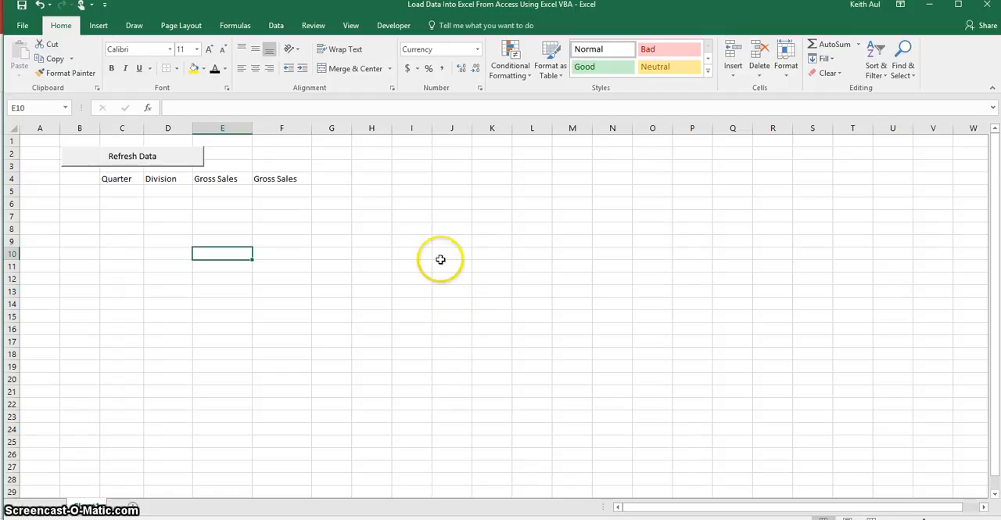
mouse_move(184, 156)
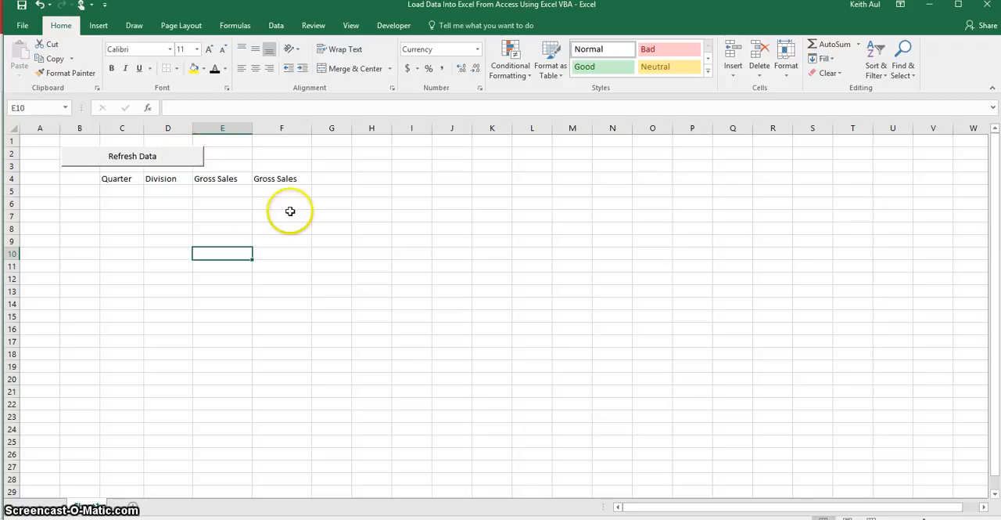
mouse_move(111, 184)
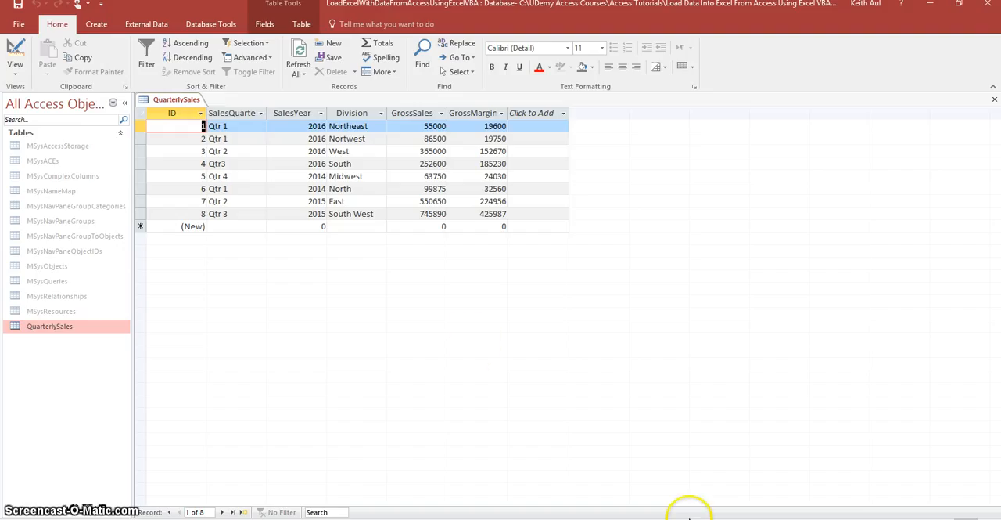
mouse_move(245, 122)
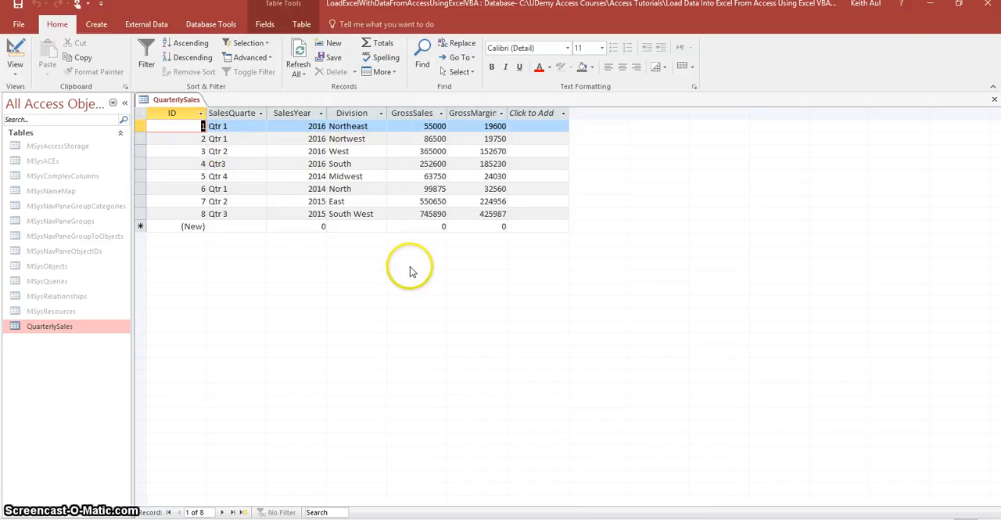
mouse_move(447, 341)
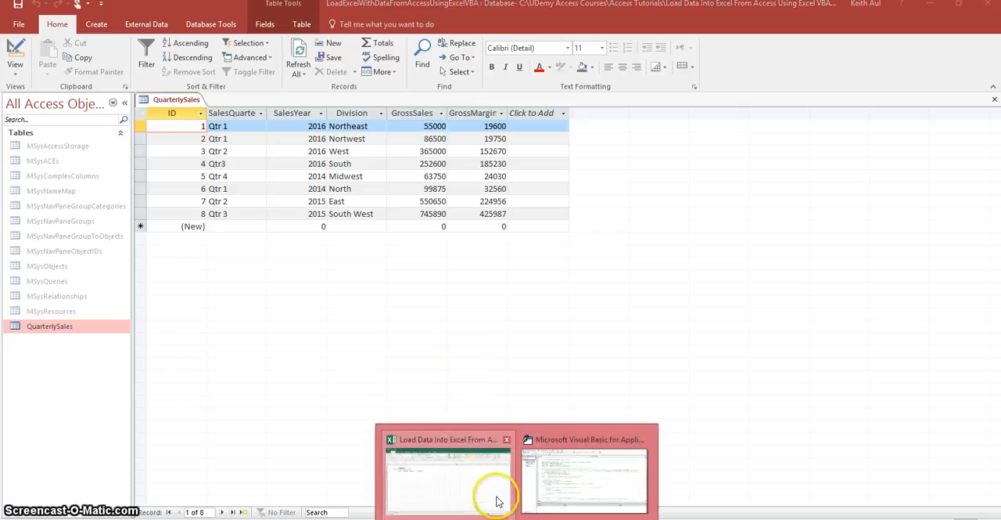
Run Refresh Data to fill the sheet with eight Access sales rows and their totals.
left_click(447, 462)
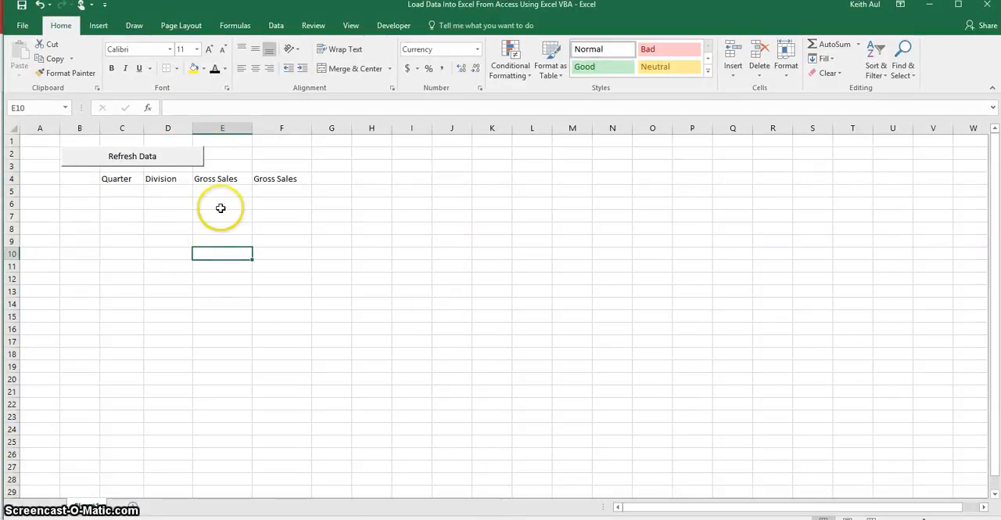
mouse_move(138, 166)
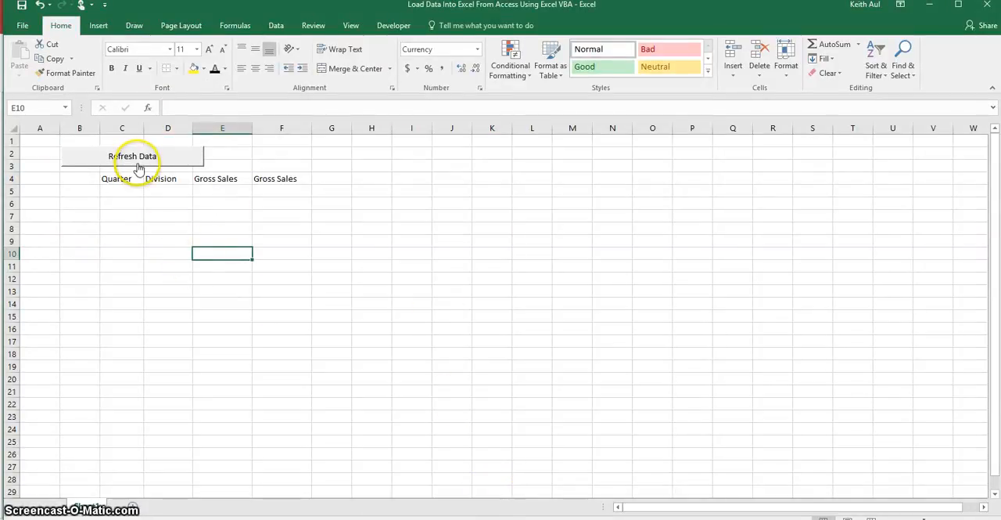
mouse_move(158, 240)
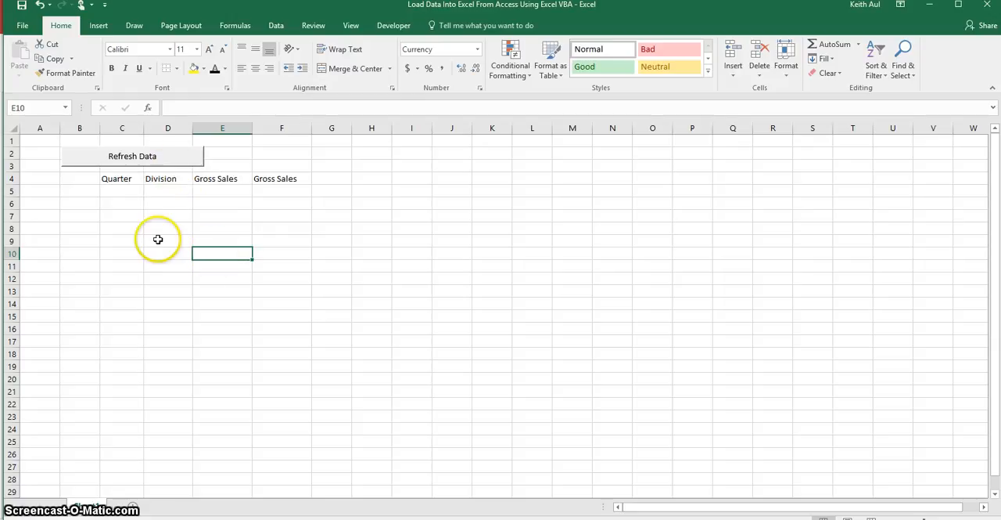
mouse_move(142, 238)
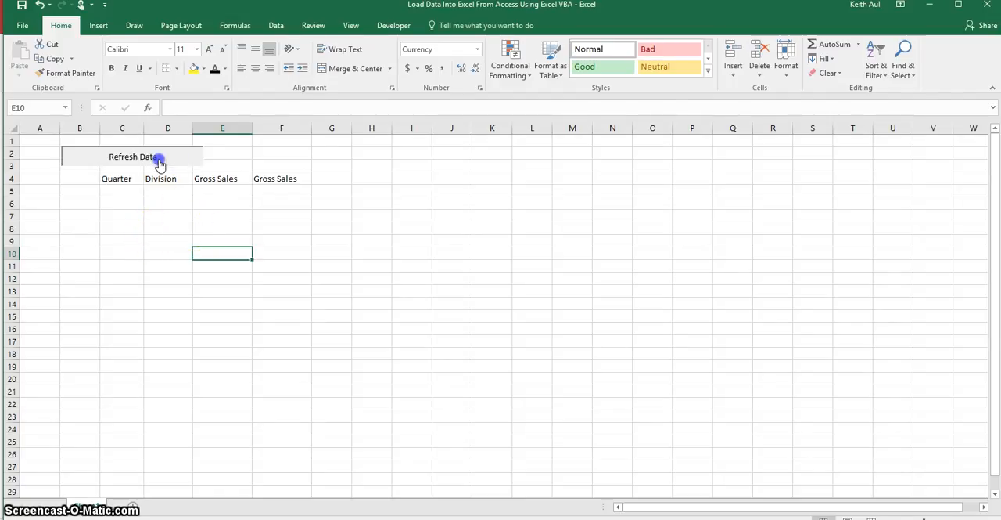
left_click(160, 163)
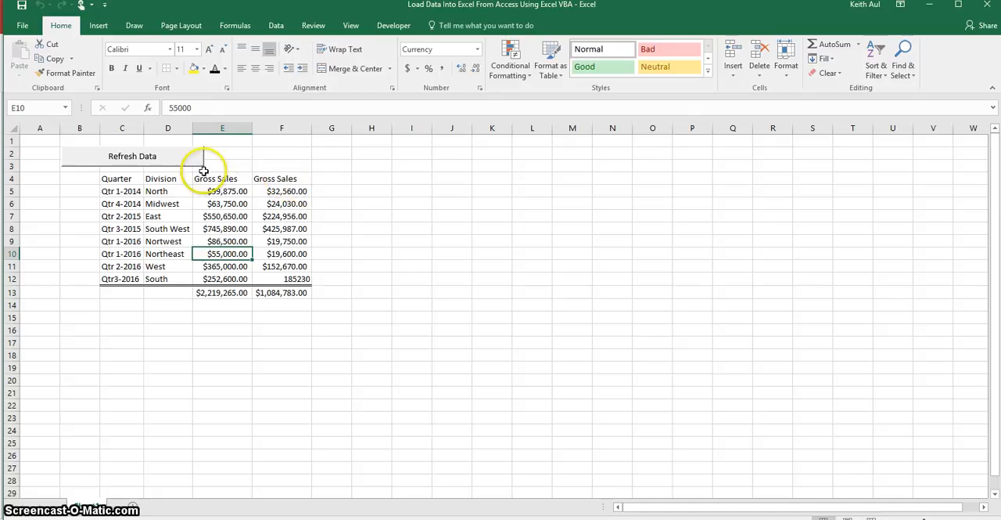
mouse_move(279, 203)
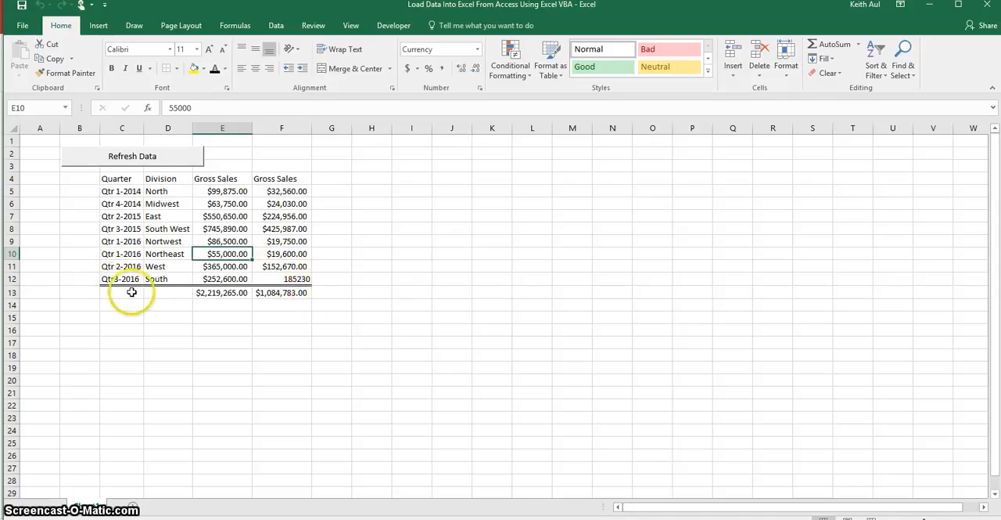
mouse_move(301, 298)
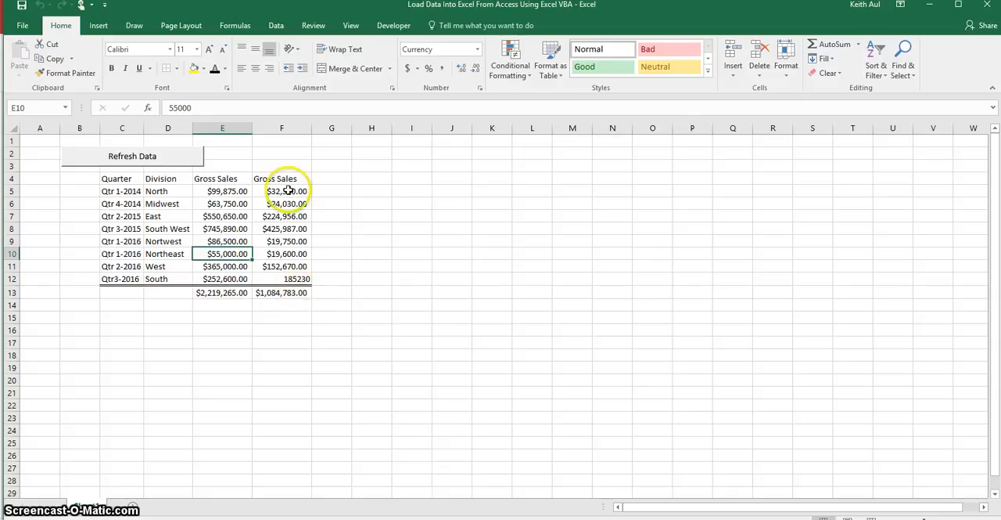
mouse_move(150, 241)
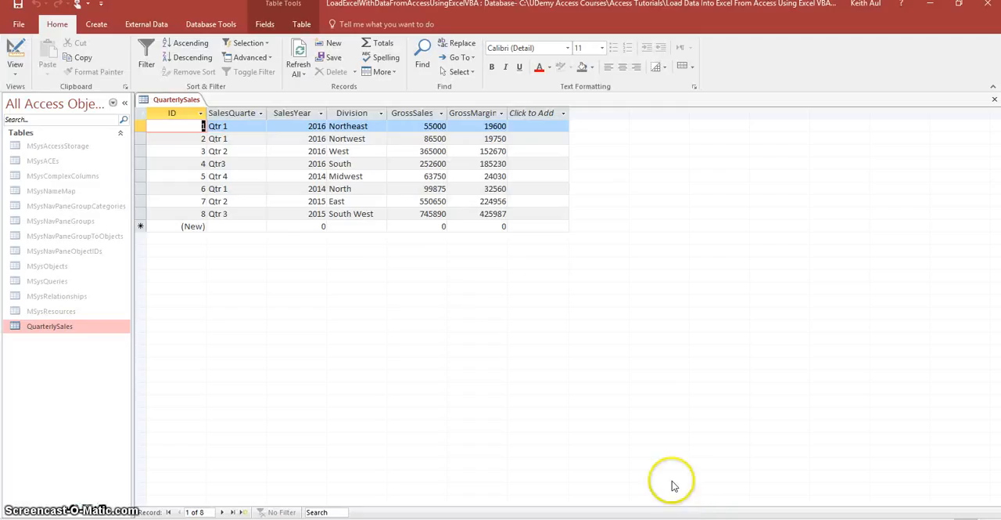
mouse_move(296, 130)
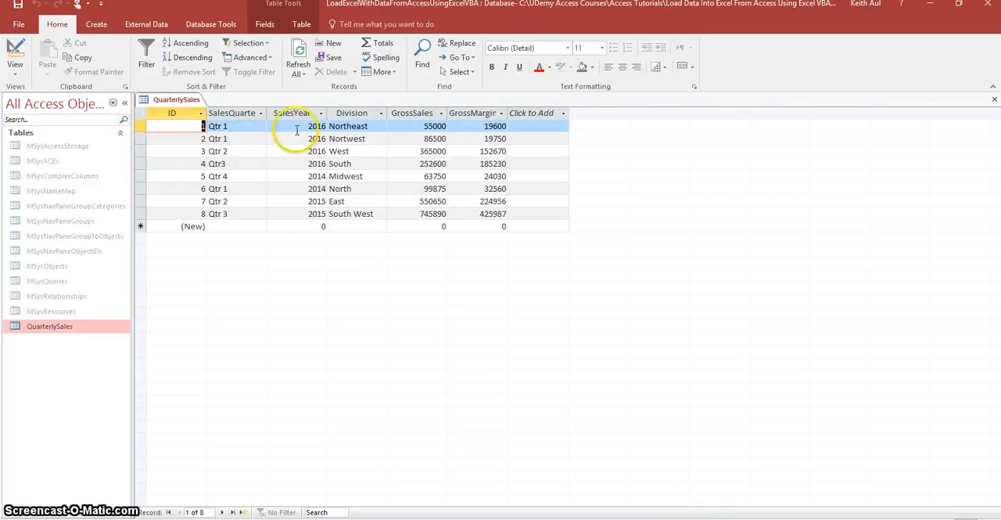
mouse_move(294, 119)
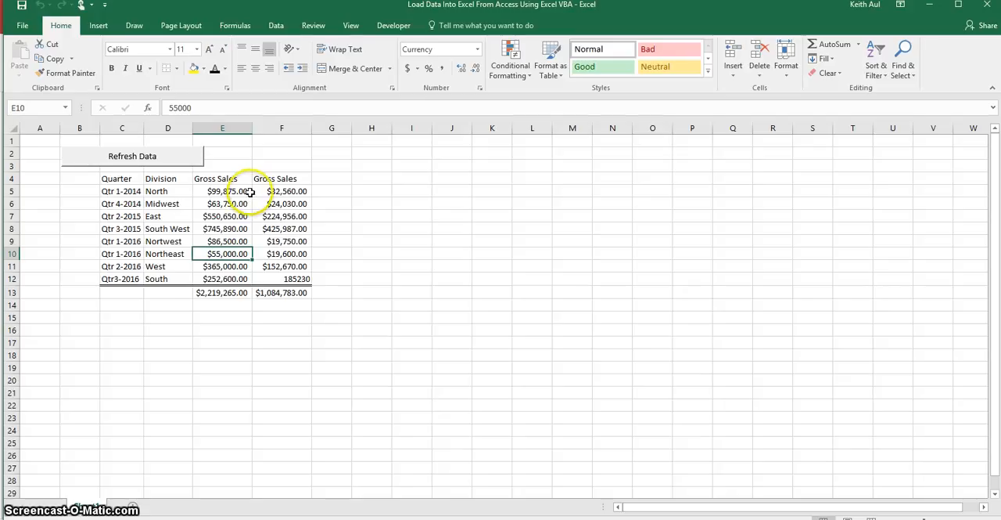
mouse_move(169, 159)
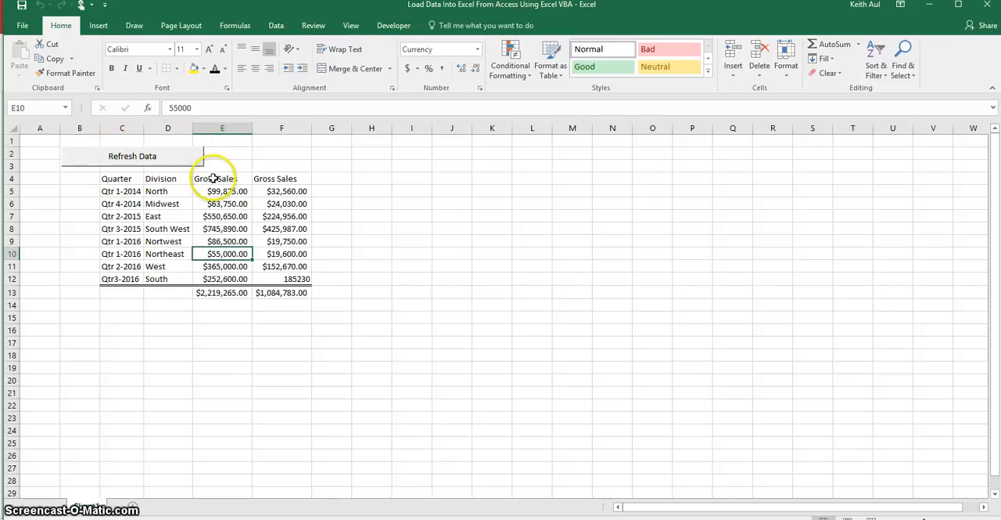
mouse_move(185, 159)
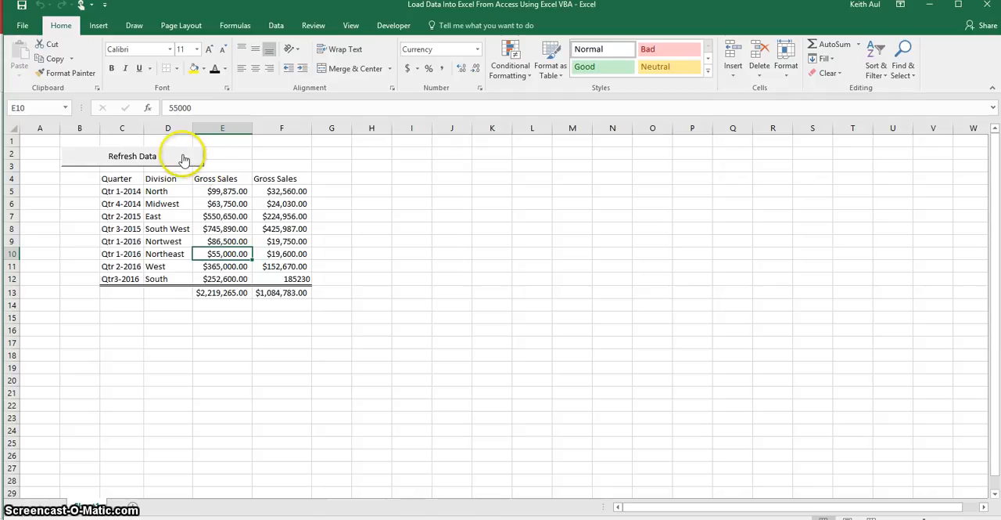
mouse_move(360, 63)
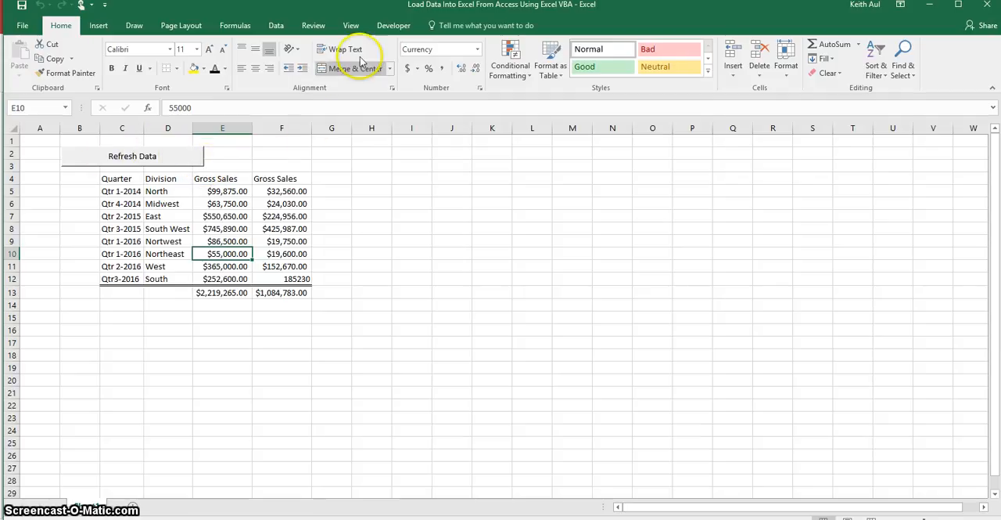
Reach the form-control commands and list the controls available to insert.
left_click(394, 25)
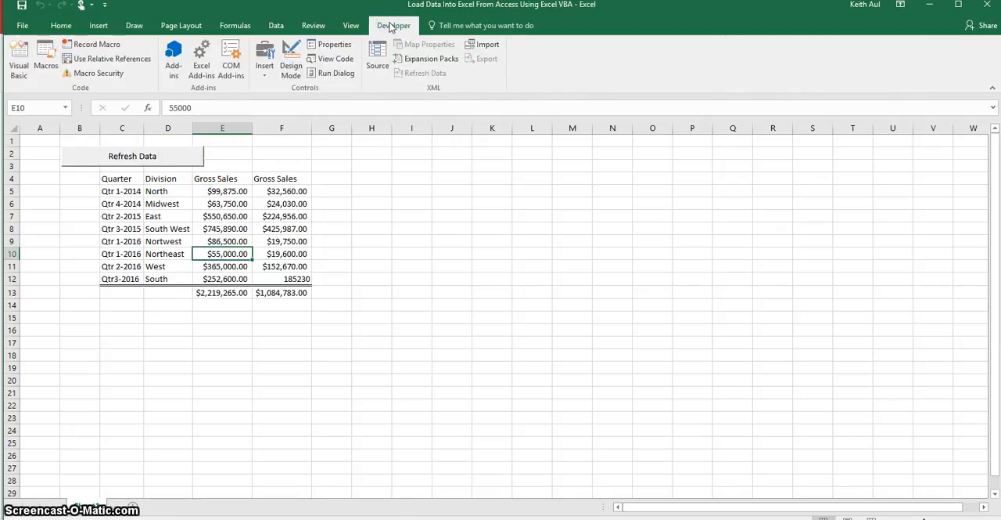
mouse_move(344, 106)
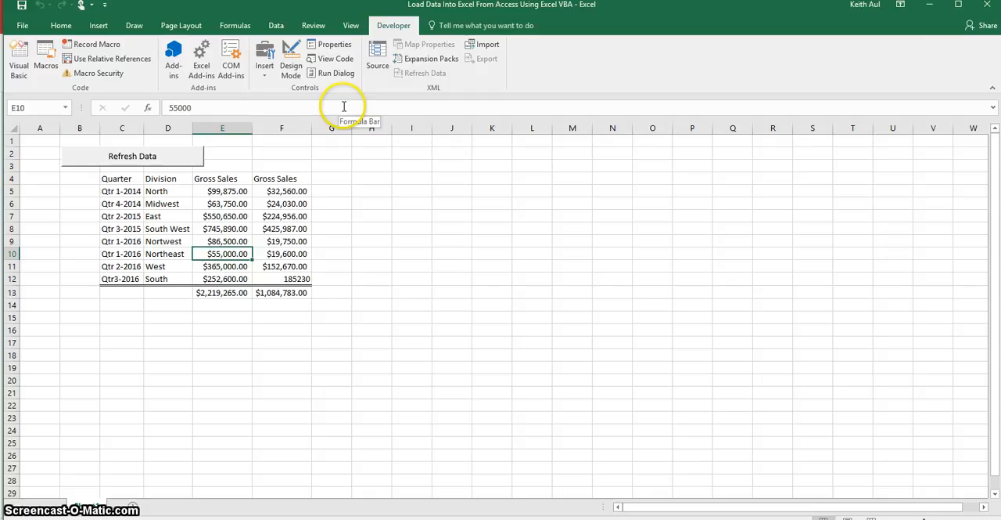
left_click(125, 25)
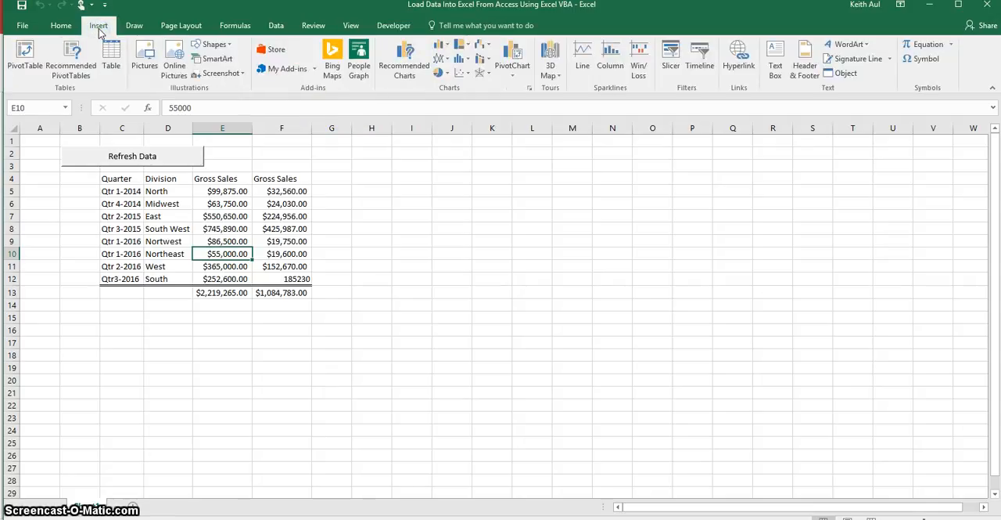
mouse_move(354, 25)
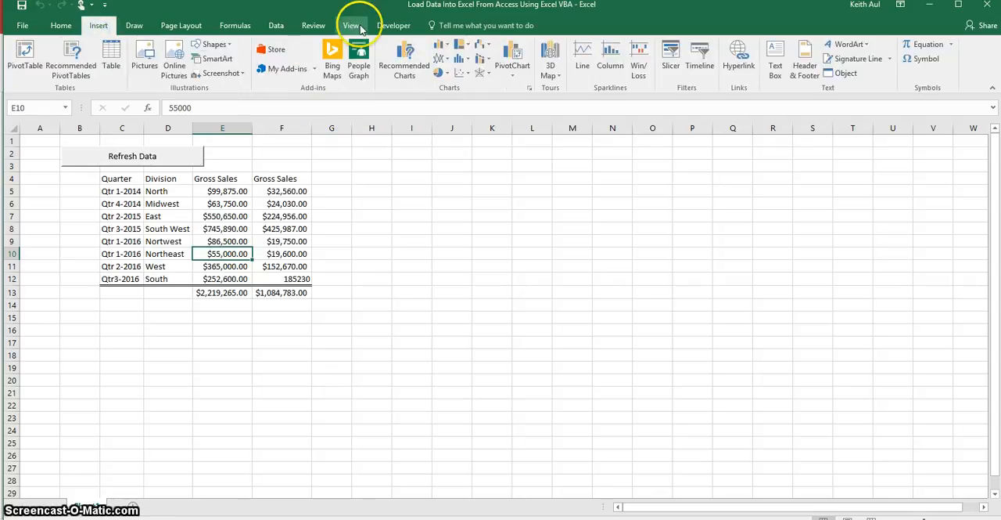
left_click(393, 25)
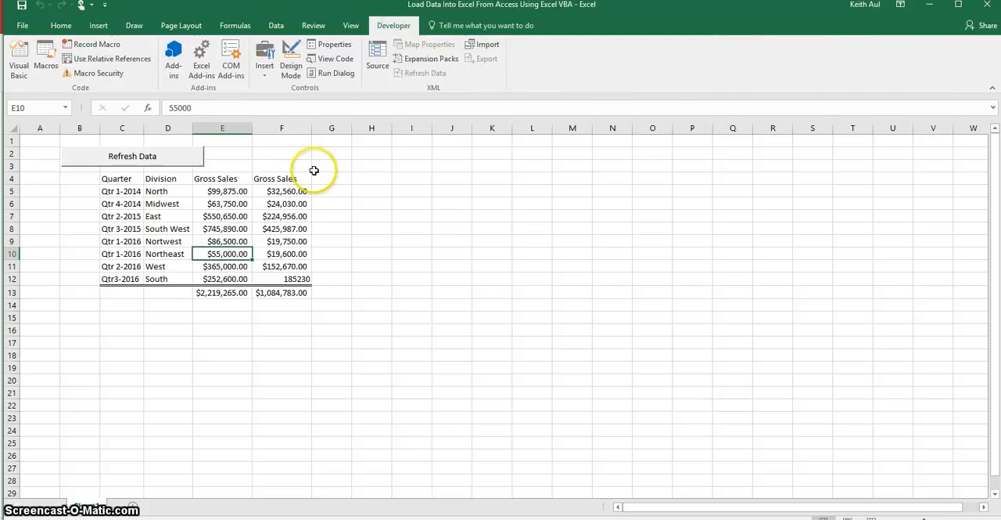
mouse_move(203, 157)
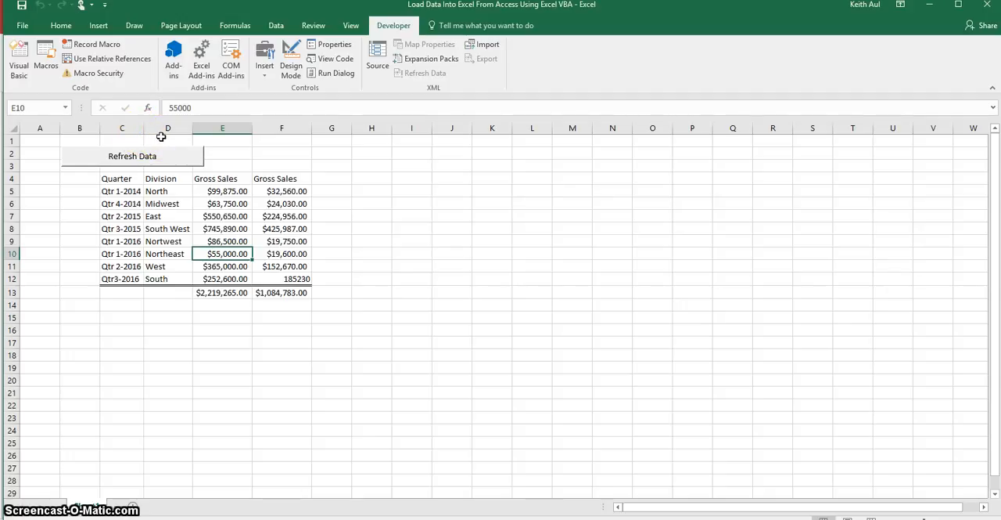
left_click(263, 56)
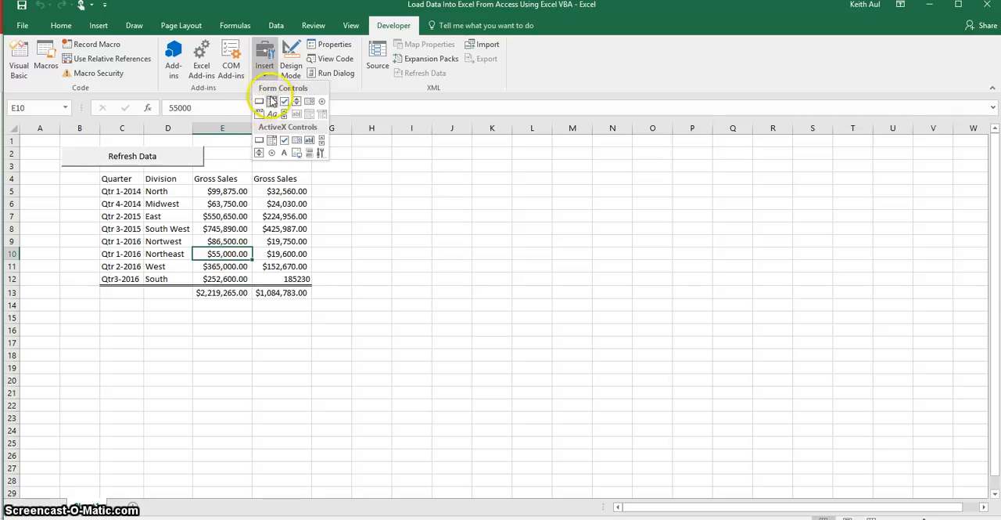
mouse_move(222, 131)
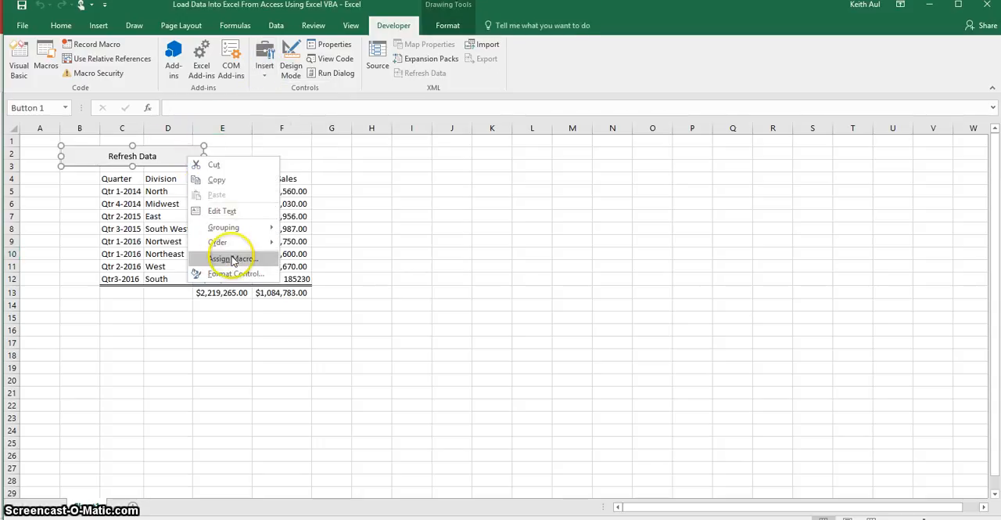
Assign a macro to the Refresh Data button, choosing Button1_Click.
left_click(231, 258)
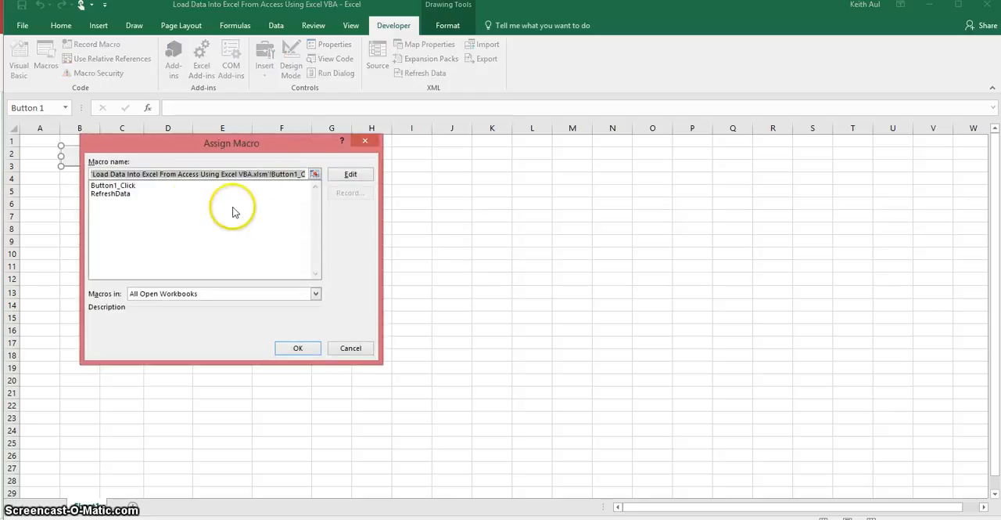
mouse_move(148, 194)
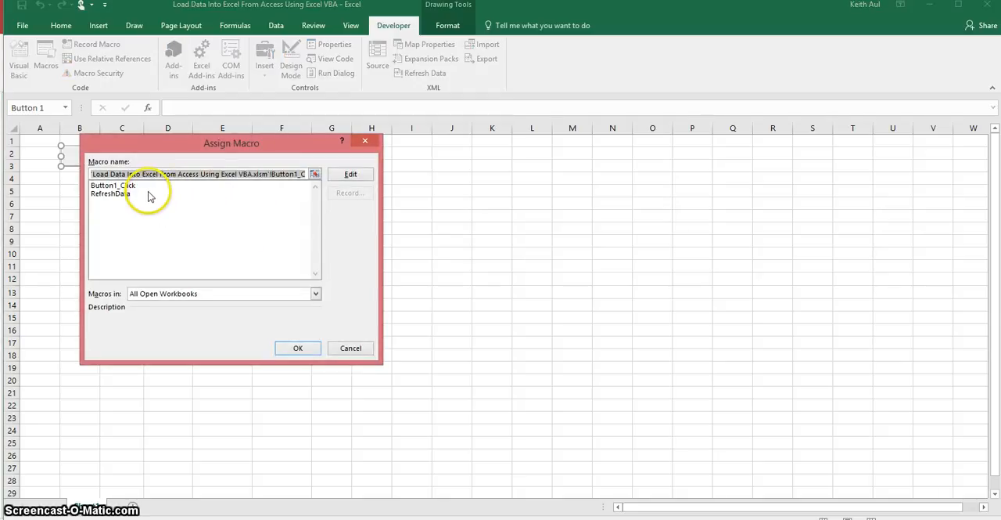
left_click(113, 185)
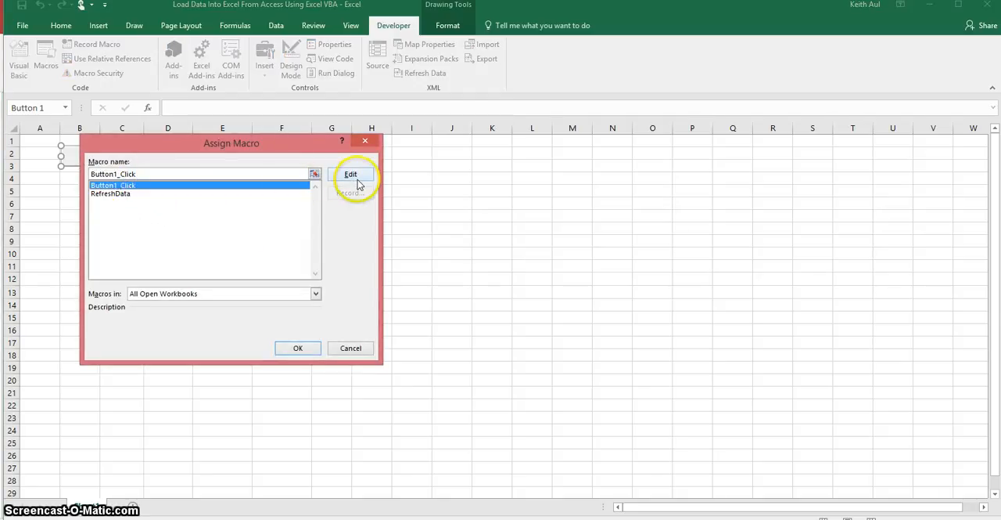
Edit Button1_Click in the VBA editor and show the project's library references.
left_click(354, 174)
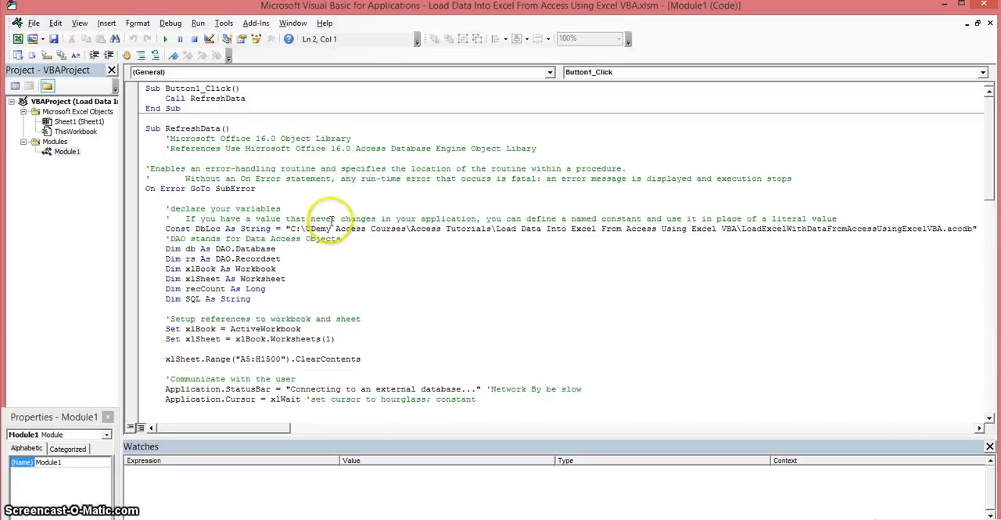
mouse_move(986, 122)
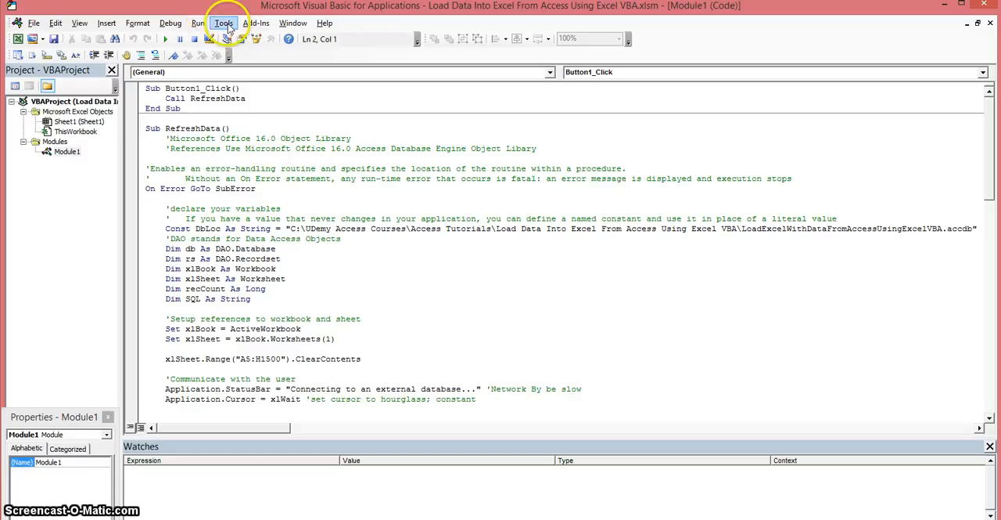
left_click(210, 22)
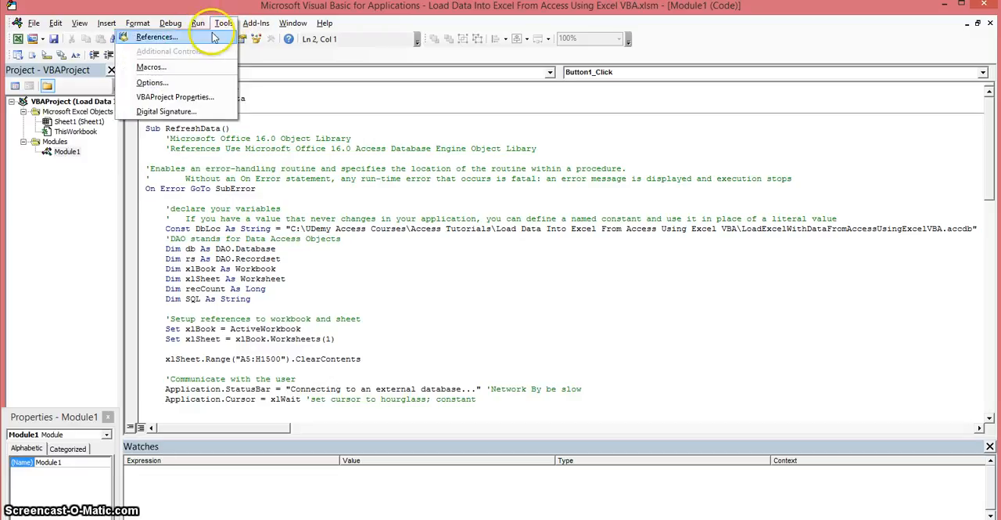
left_click(164, 38)
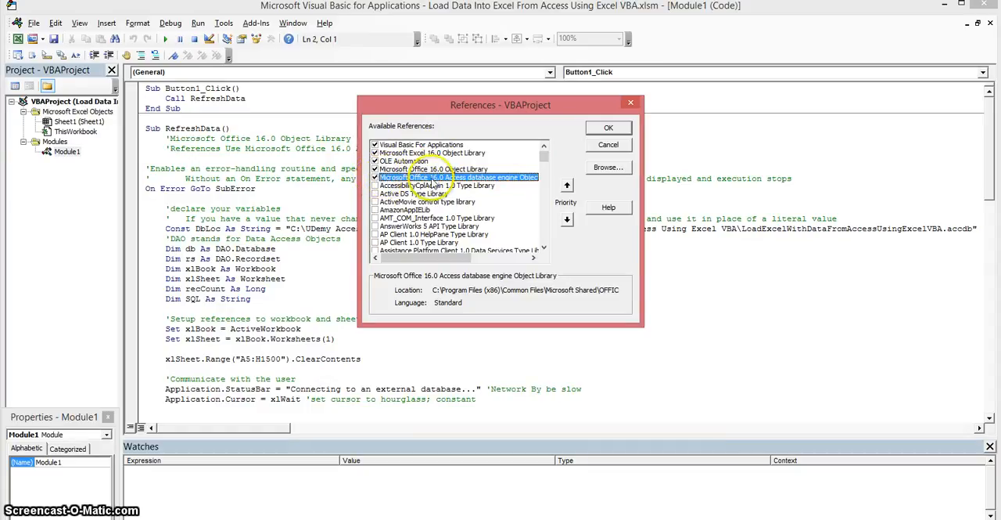
mouse_move(446, 185)
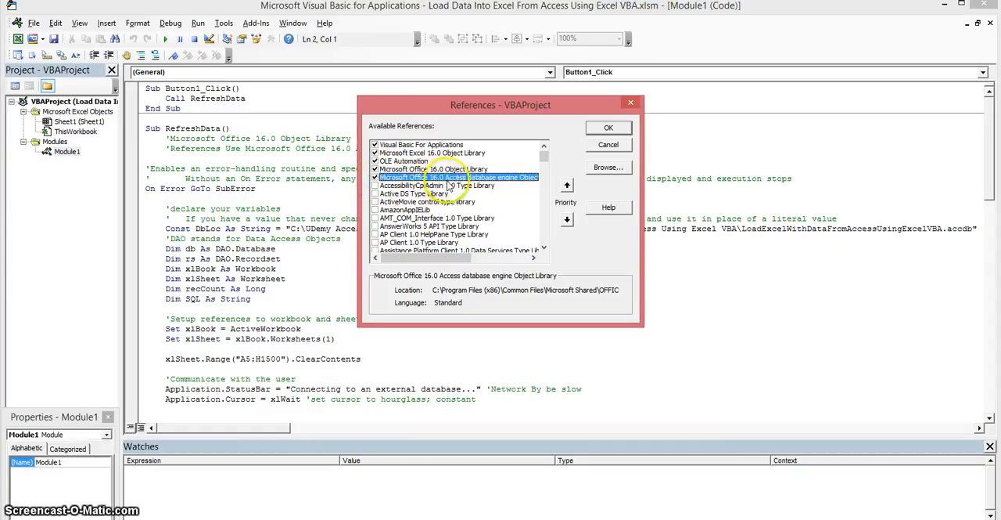
mouse_move(535, 177)
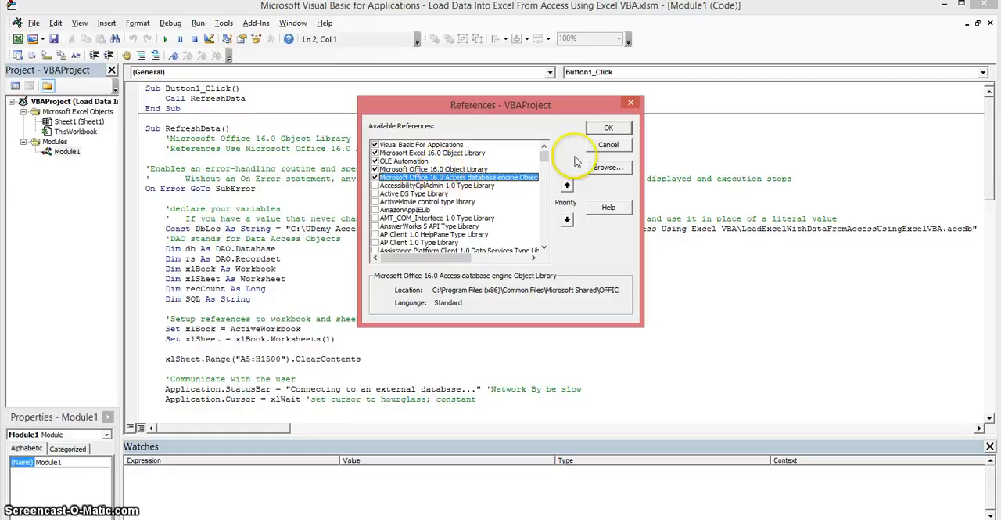
Confirm the references with the Access database engine library checked and return to Module1.
left_click(607, 127)
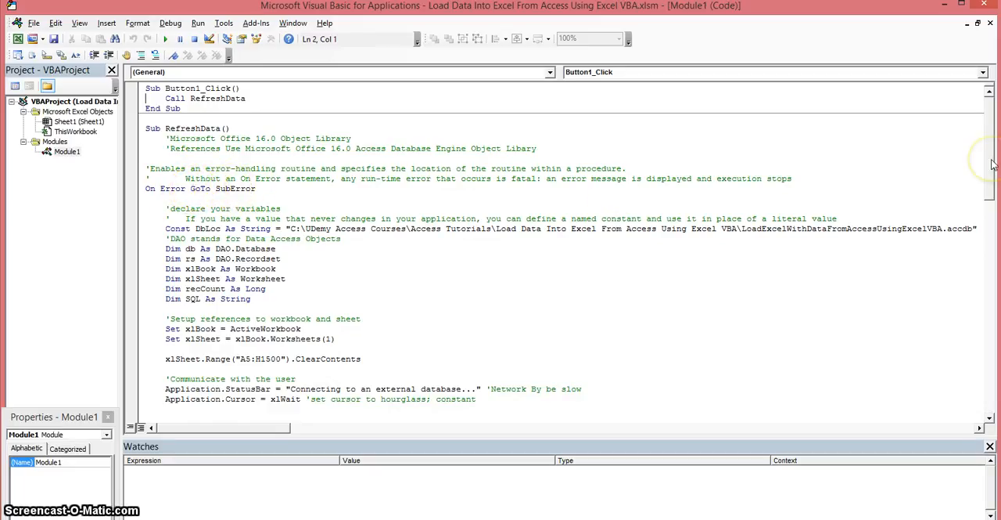
scroll("down", 3)
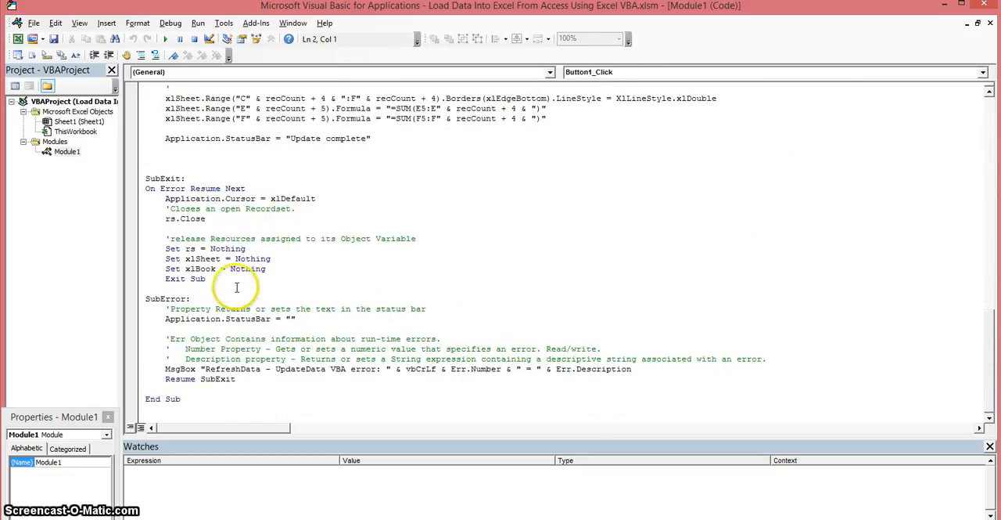
mouse_move(147, 298)
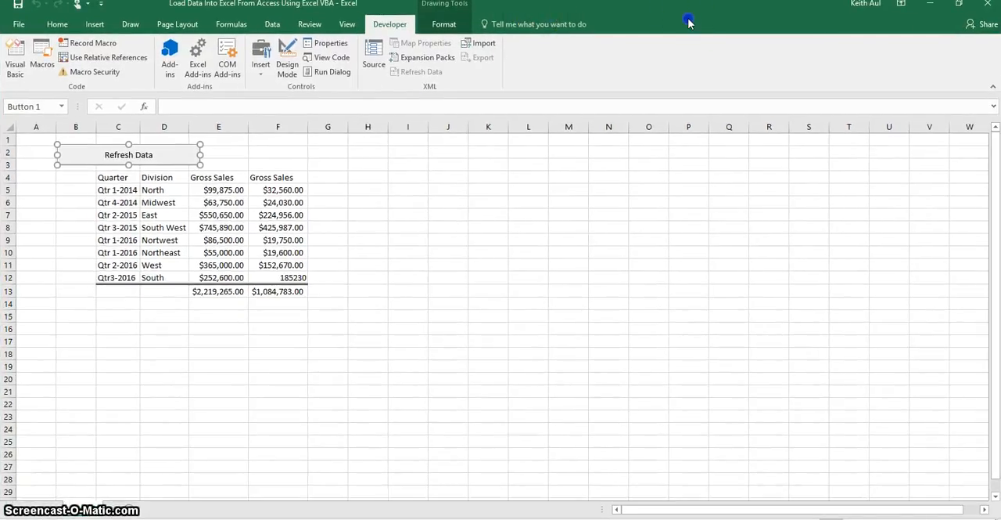
mouse_move(581, 24)
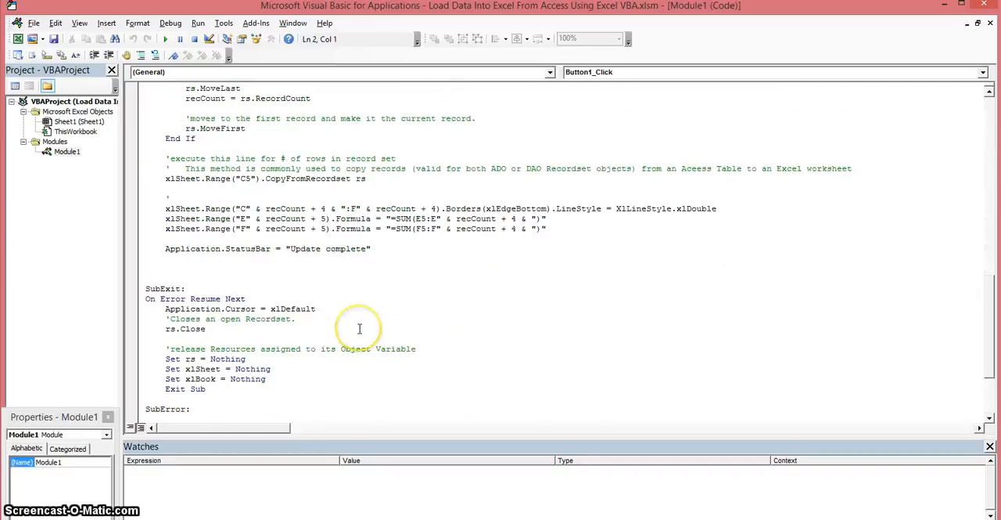
scroll("down", 3)
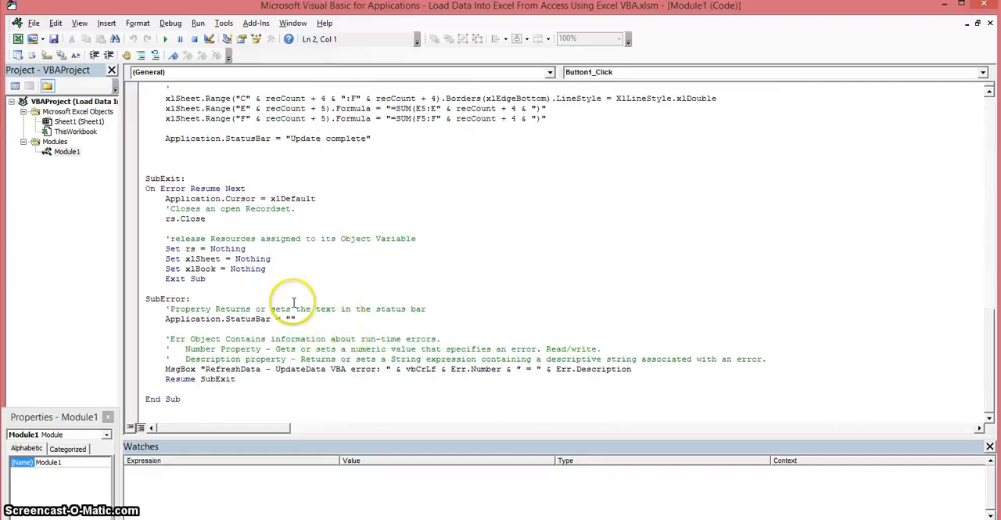
mouse_move(266, 338)
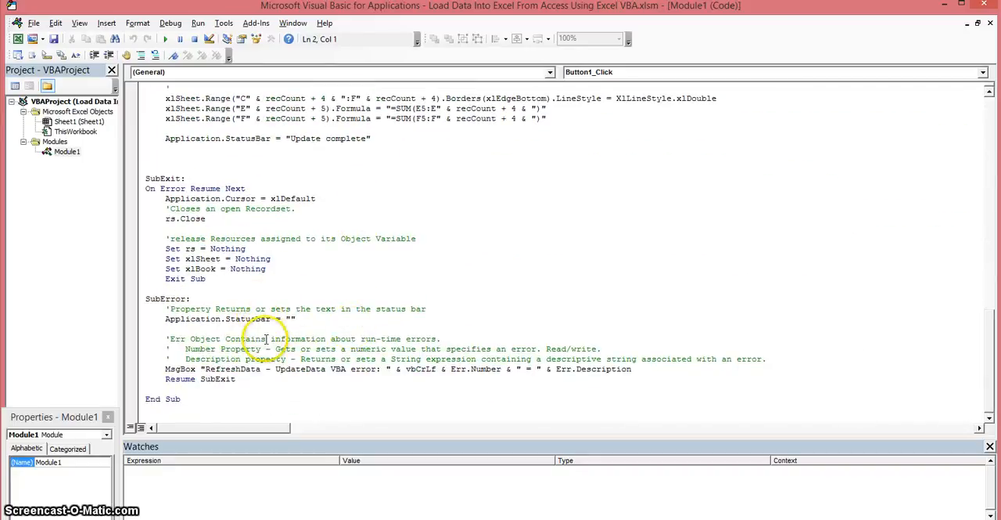
mouse_move(185, 368)
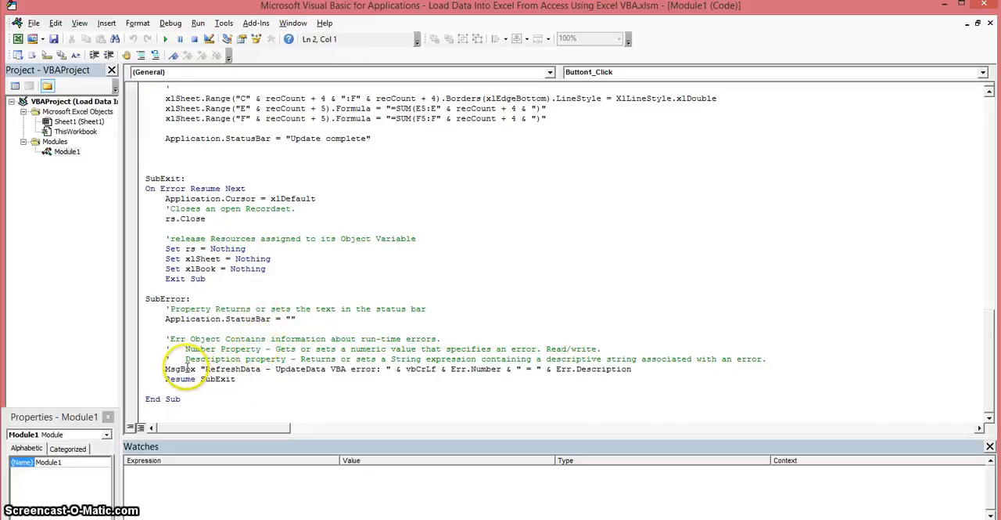
mouse_move(231, 370)
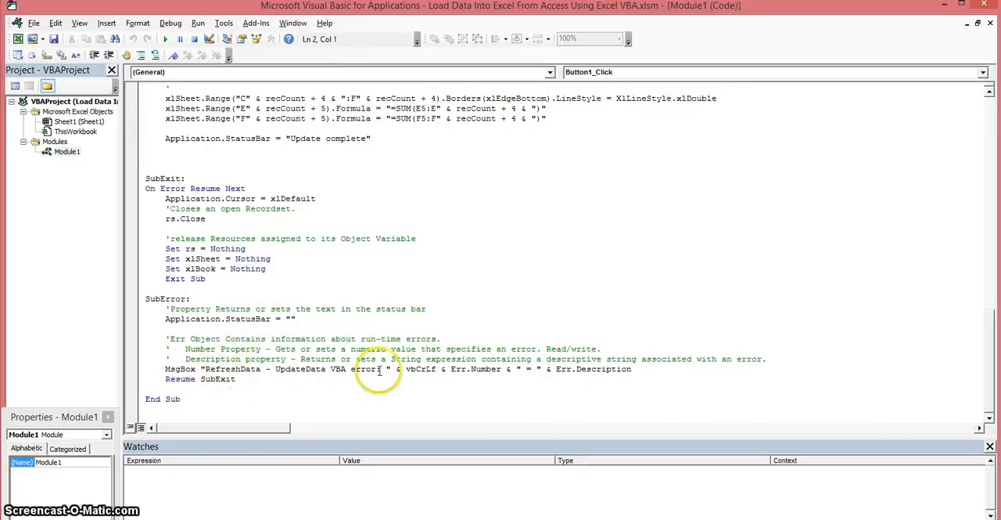
mouse_move(465, 389)
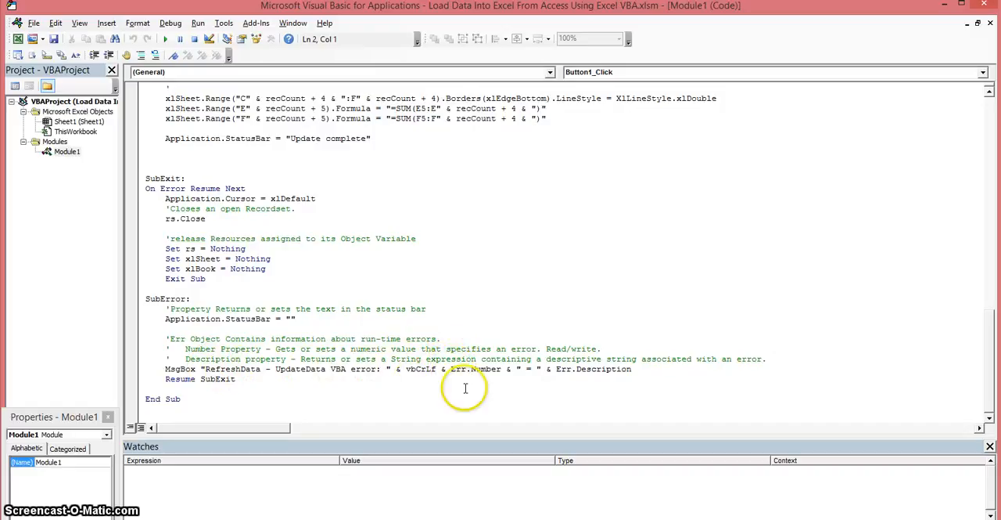
mouse_move(570, 369)
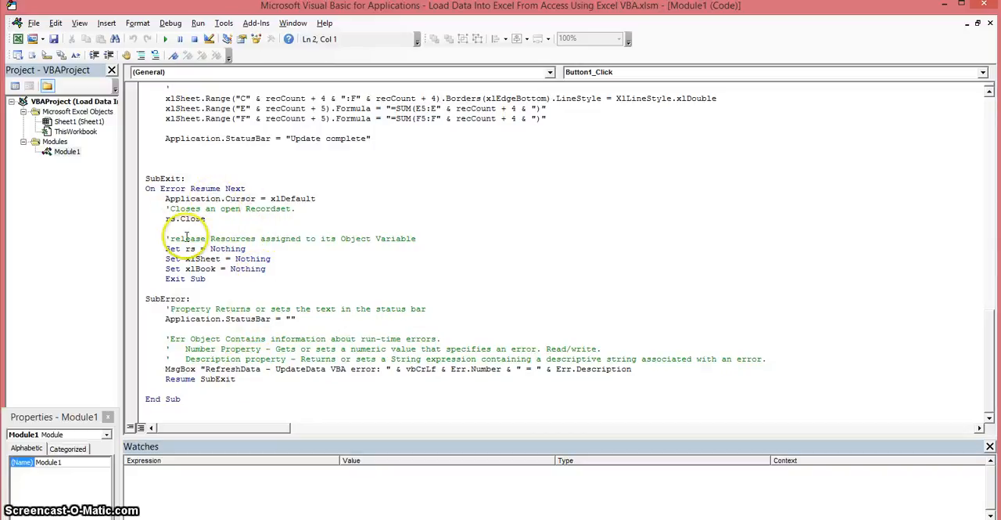
mouse_move(222, 225)
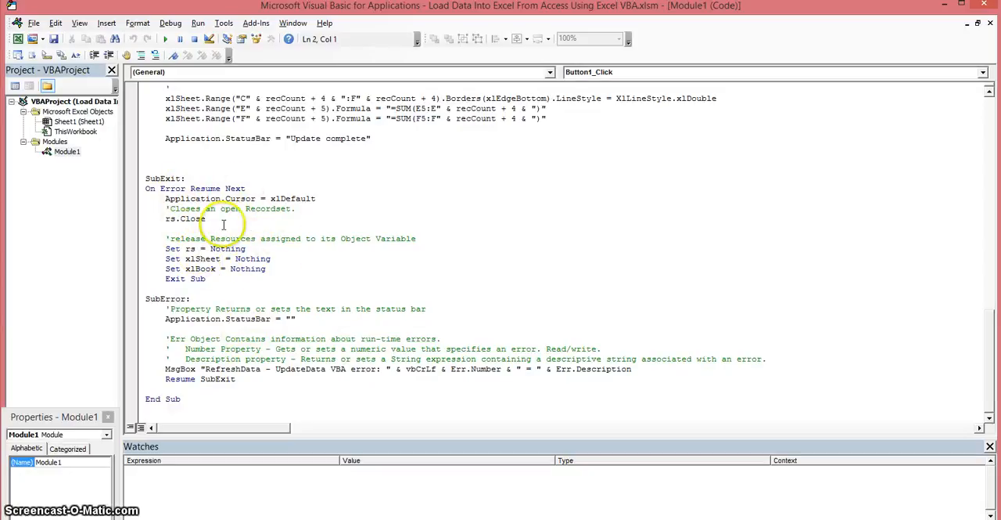
mouse_move(326, 274)
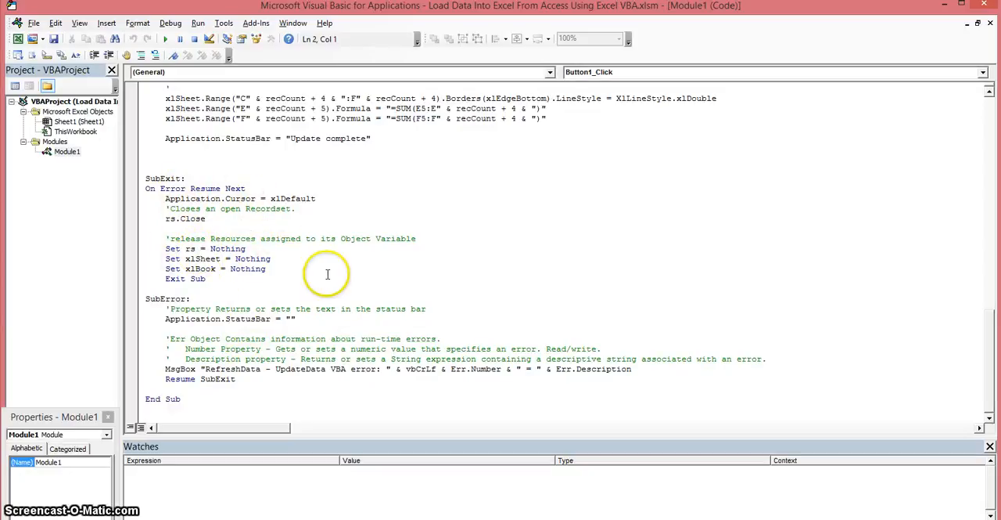
mouse_move(327, 274)
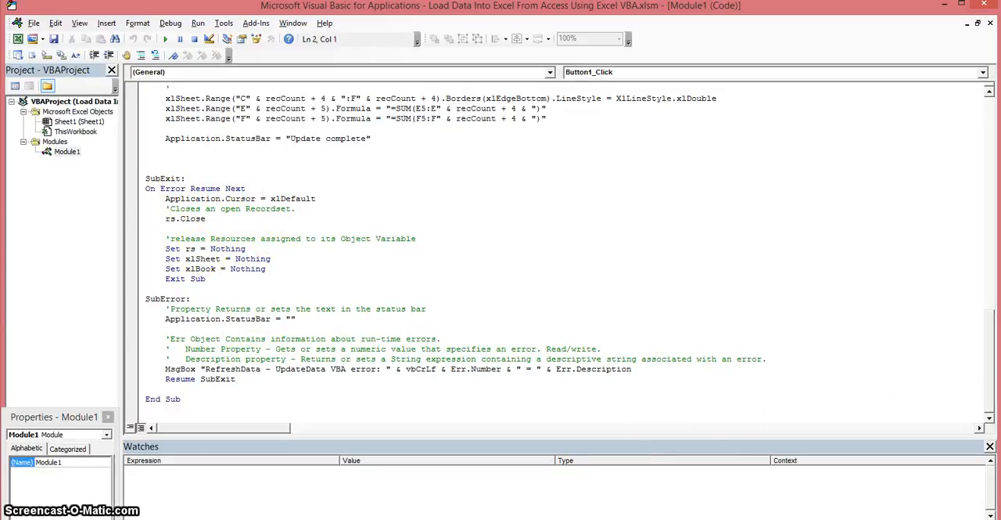
mouse_move(983, 202)
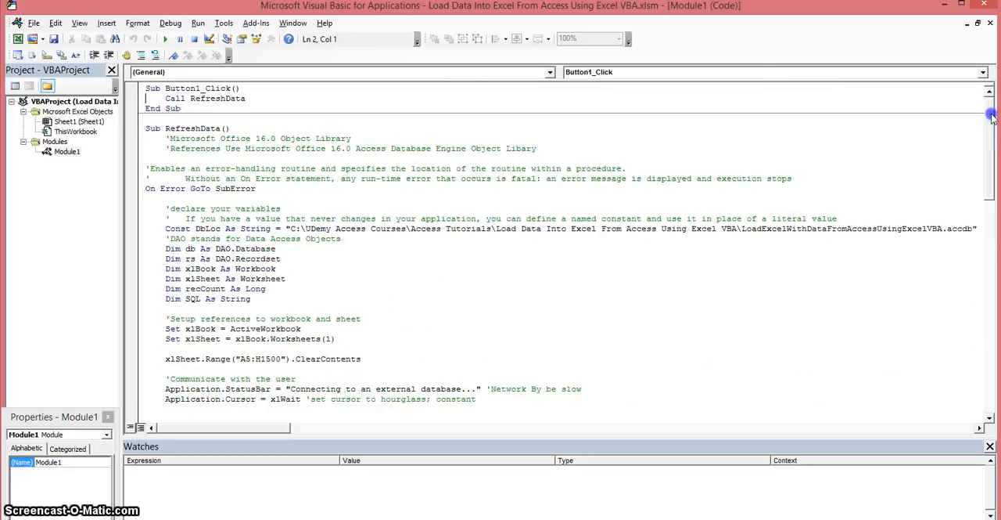
mouse_move(301, 290)
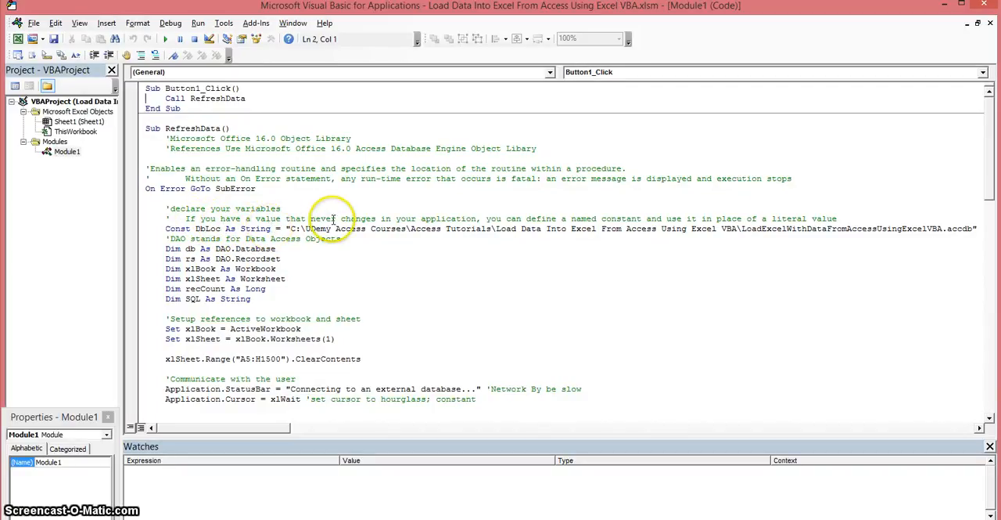
mouse_move(735, 233)
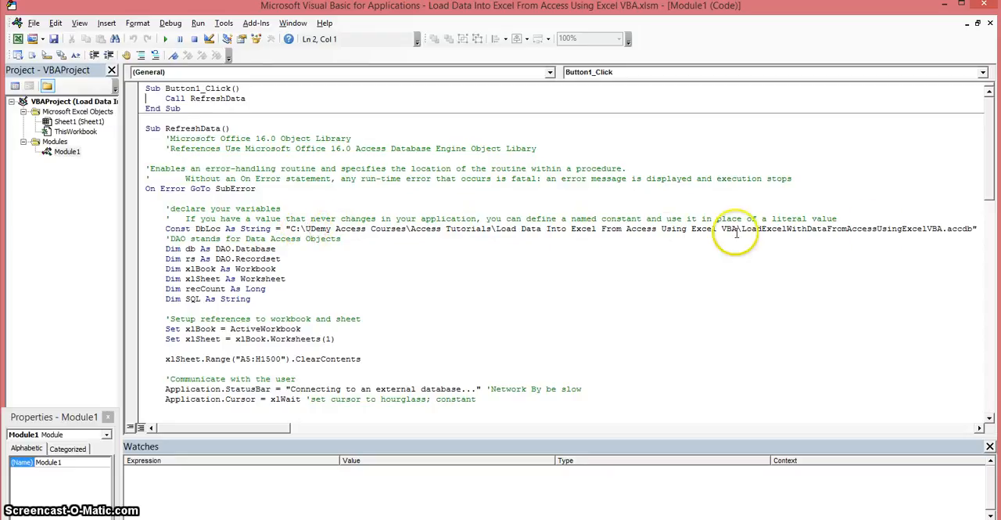
mouse_move(613, 228)
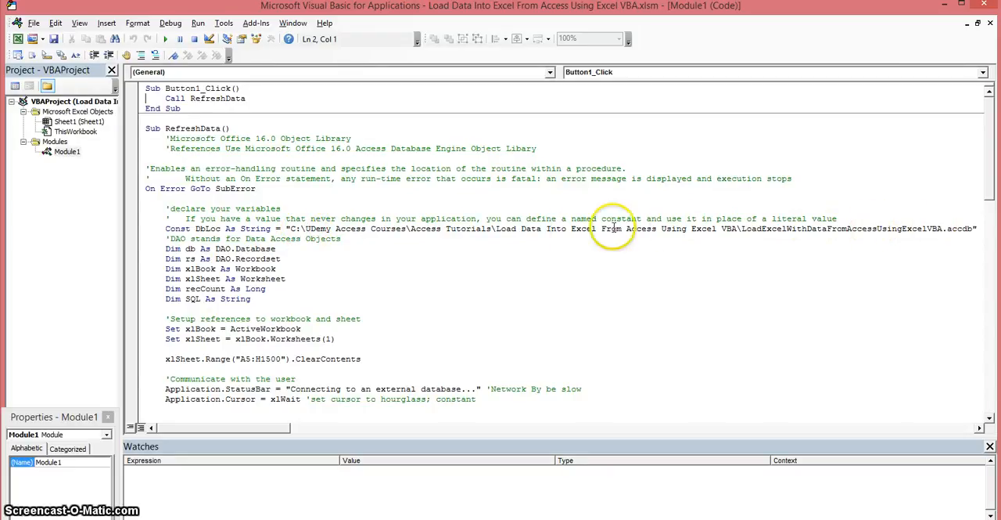
mouse_move(363, 238)
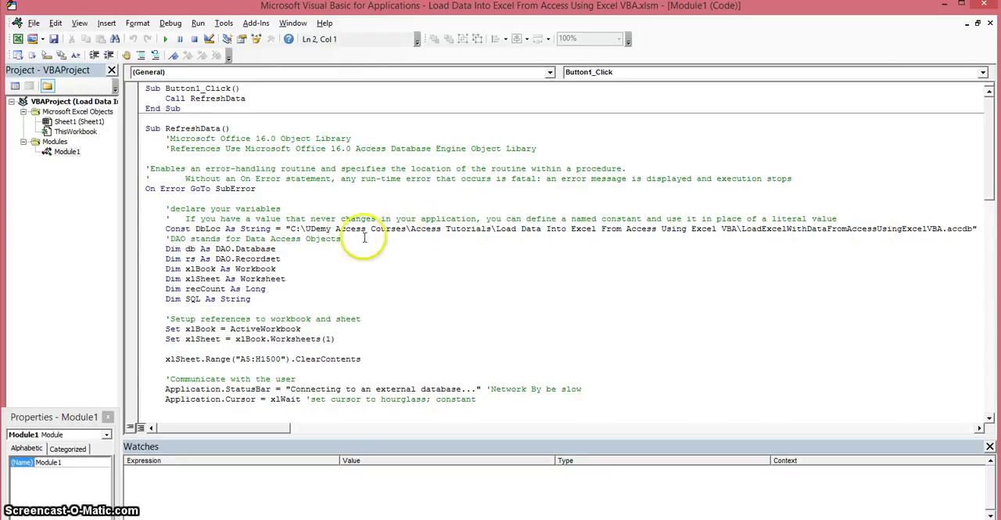
mouse_move(182, 238)
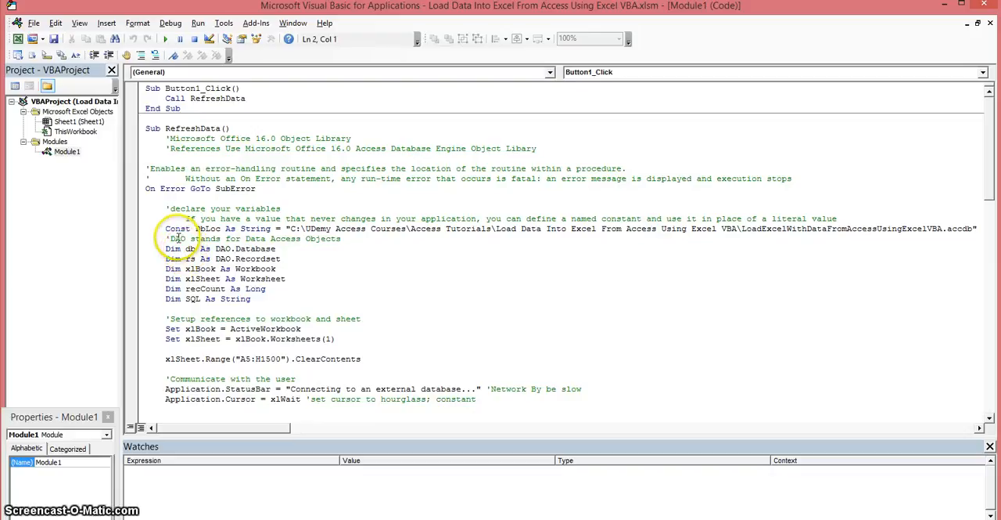
mouse_move(288, 238)
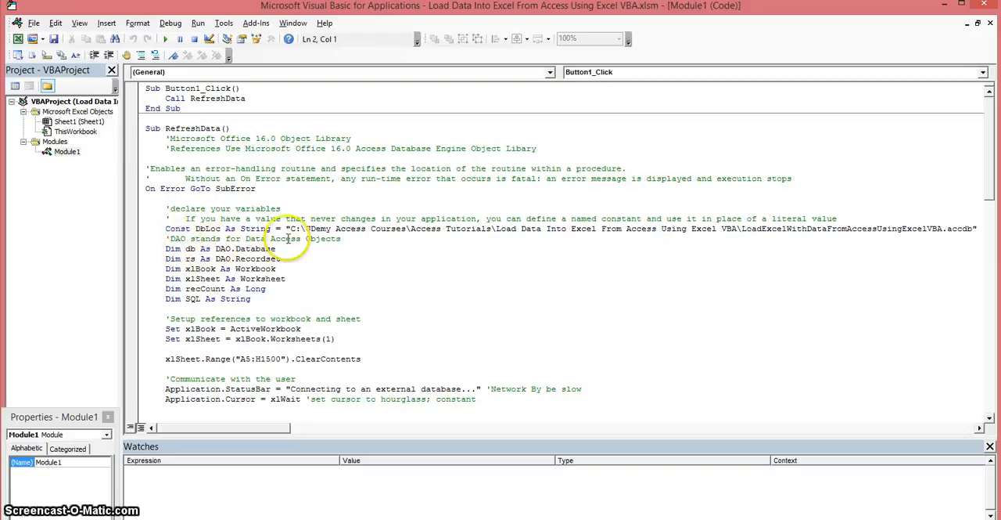
mouse_move(294, 240)
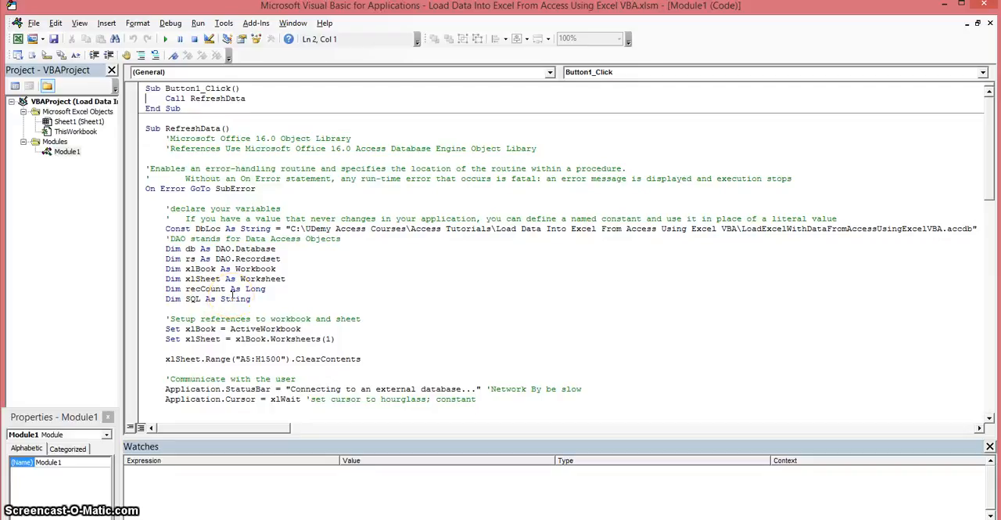
mouse_move(328, 285)
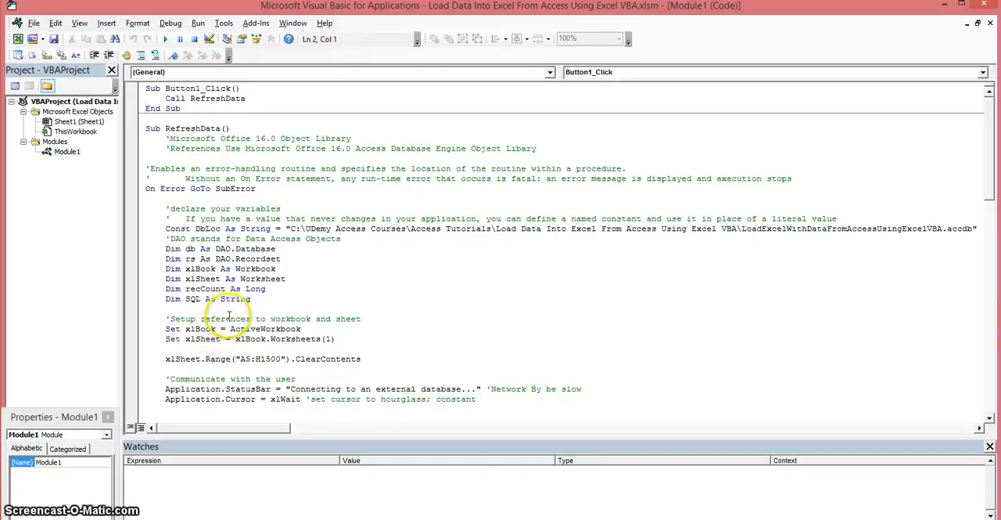
mouse_move(327, 319)
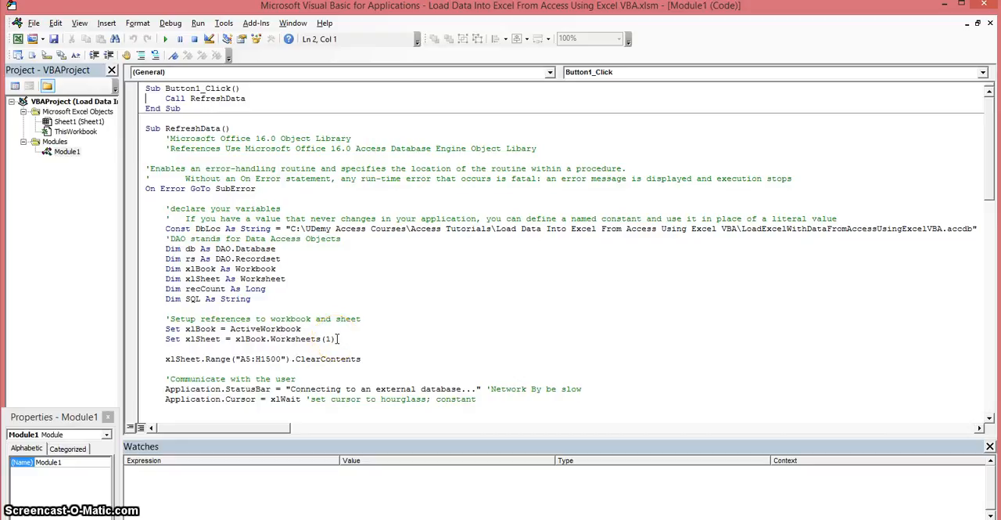
scroll("down", 3)
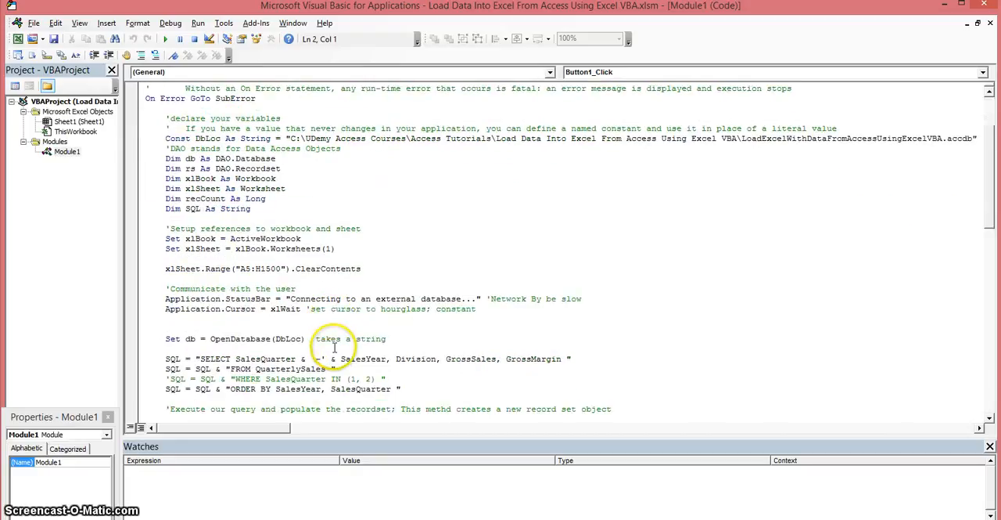
mouse_move(265, 254)
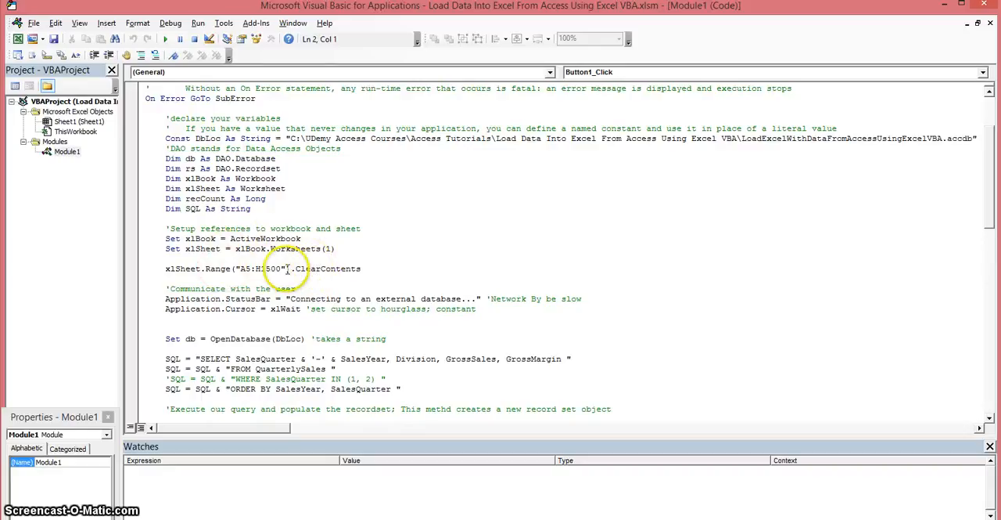
mouse_move(301, 269)
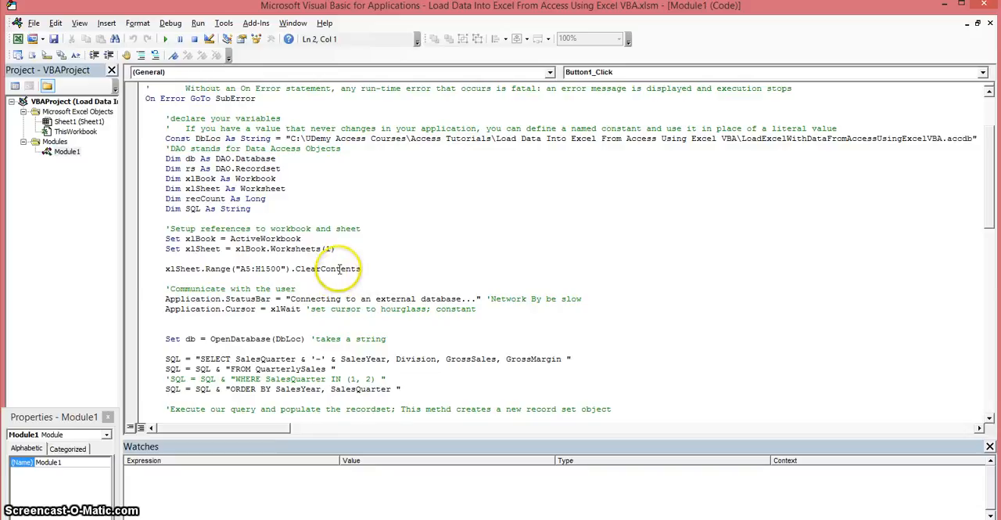
scroll("down", 3)
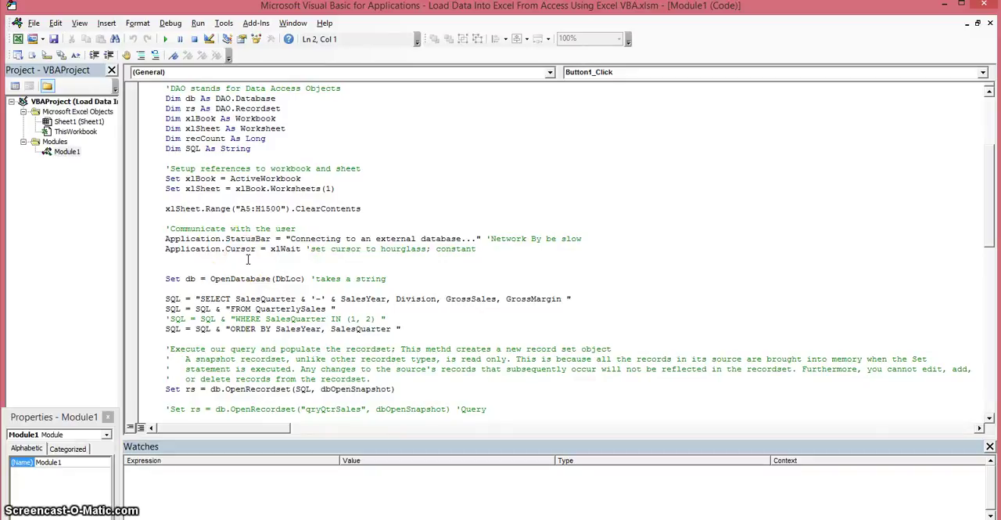
mouse_move(194, 238)
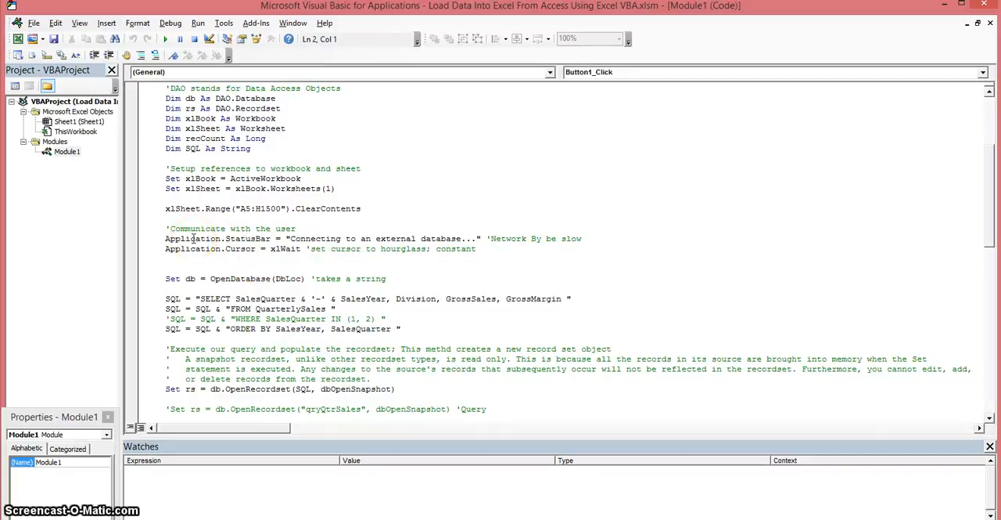
mouse_move(249, 238)
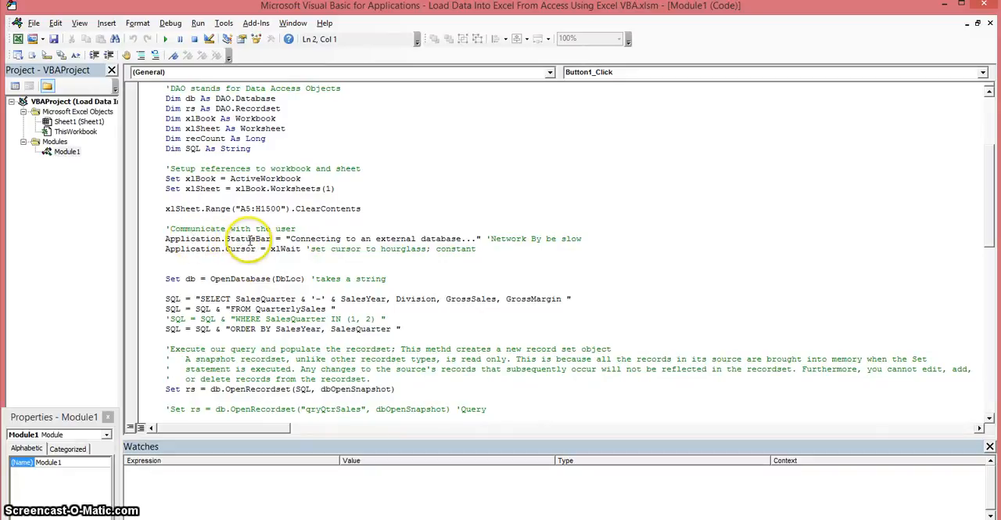
mouse_move(313, 238)
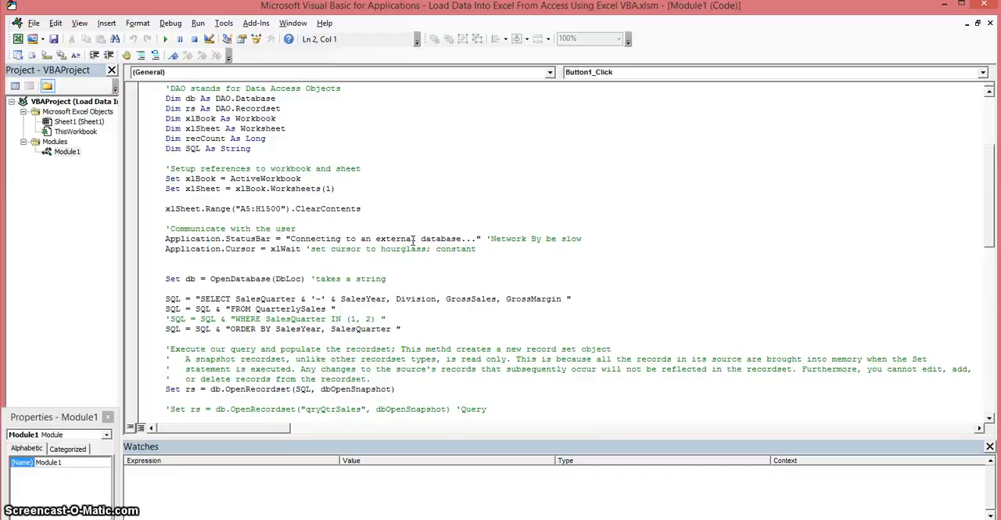
mouse_move(407, 253)
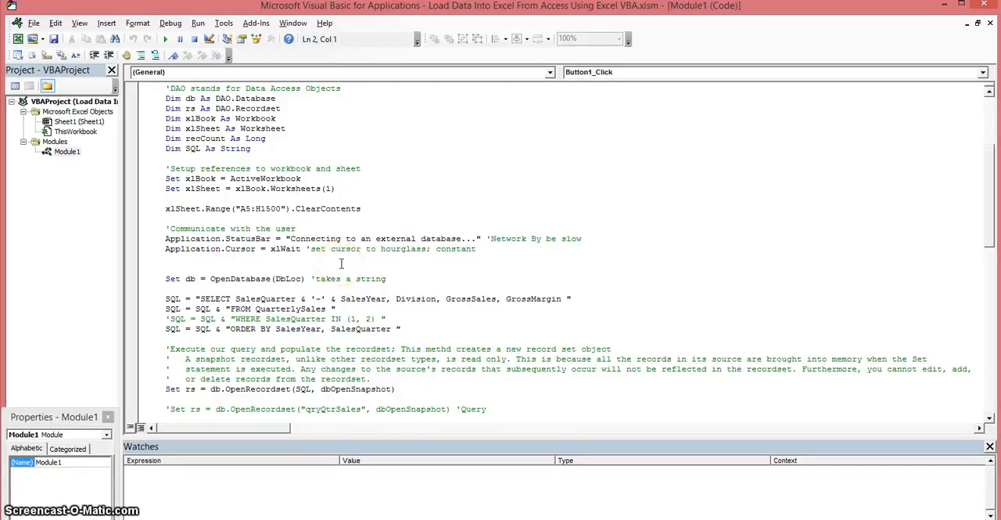
mouse_move(526, 243)
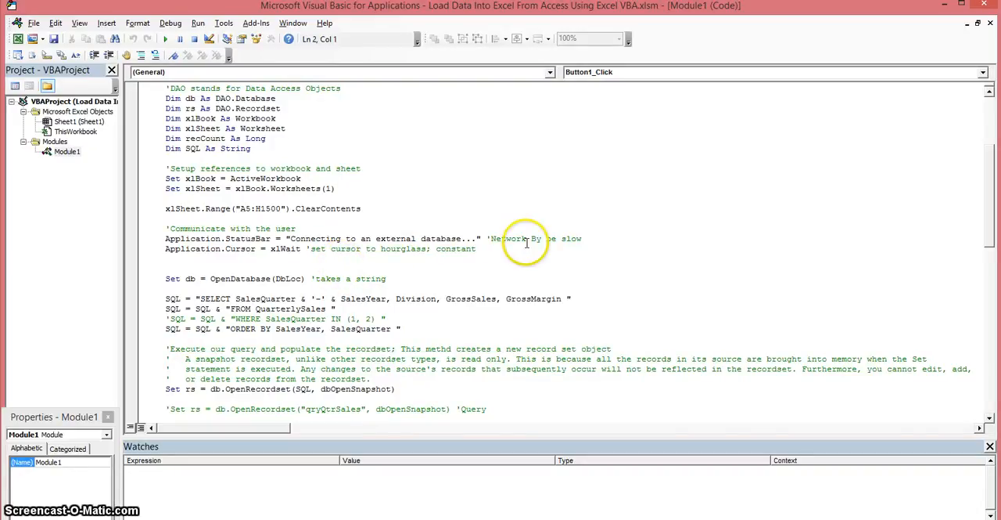
mouse_move(478, 237)
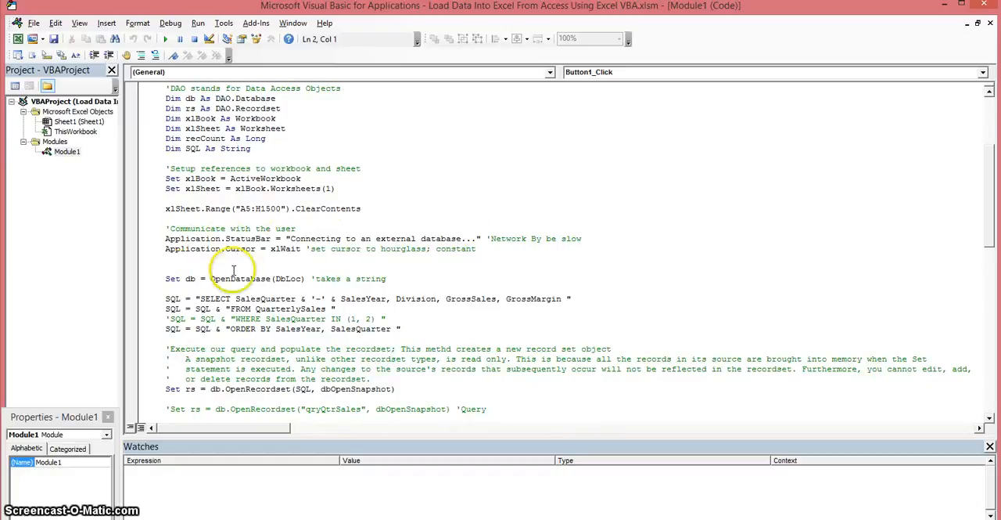
mouse_move(200, 249)
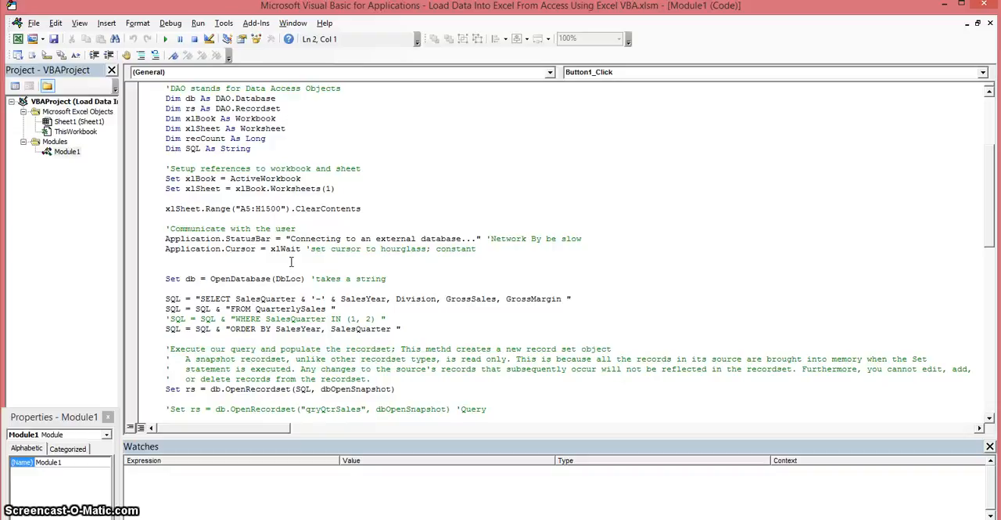
mouse_move(371, 263)
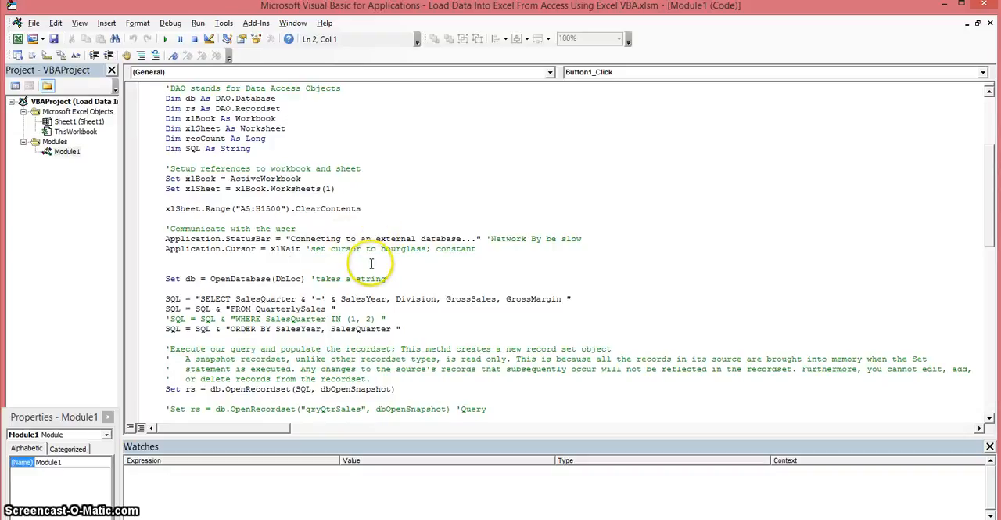
scroll("down", 3)
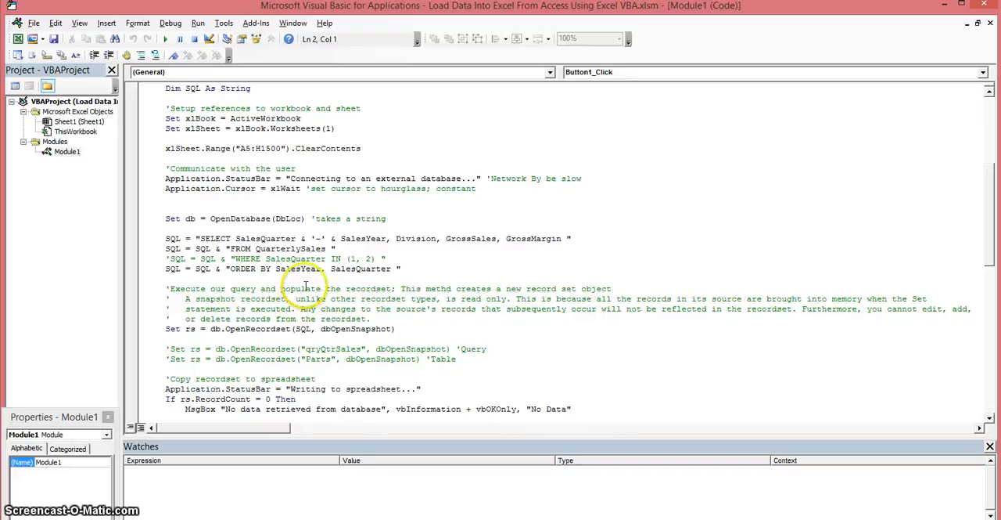
scroll("down", 3)
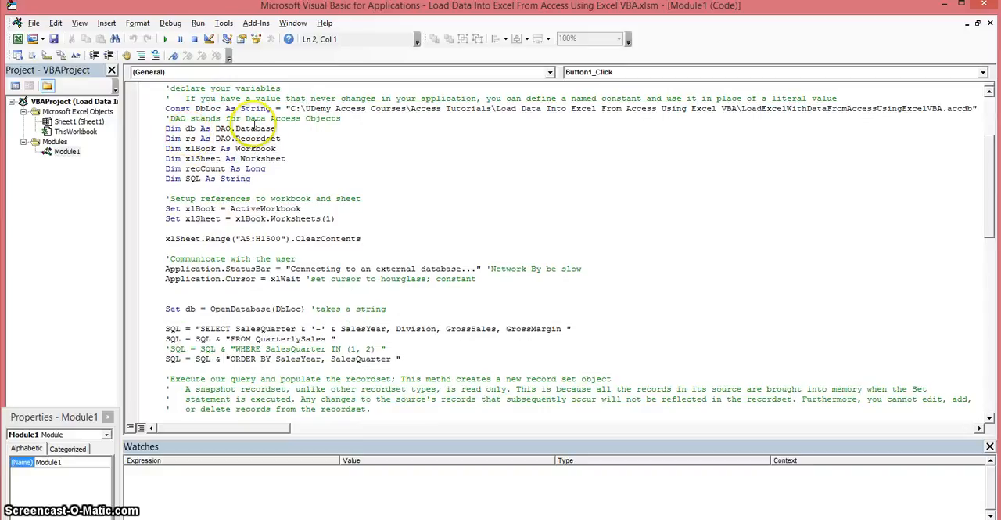
scroll("down", 3)
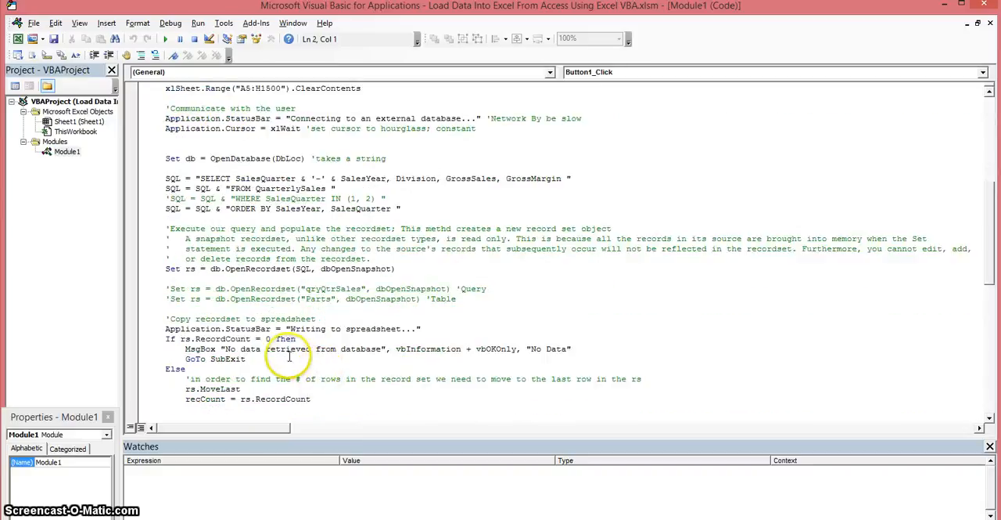
mouse_move(268, 322)
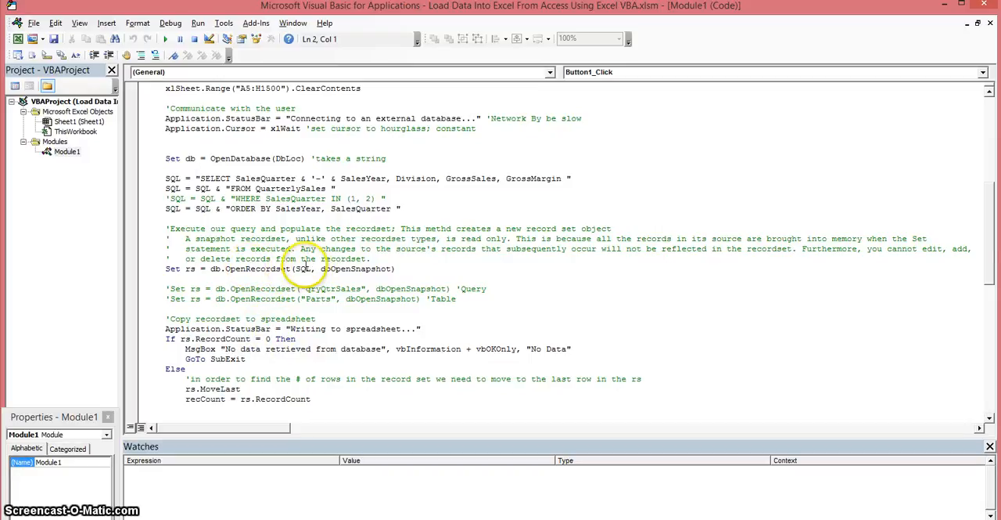
mouse_move(310, 187)
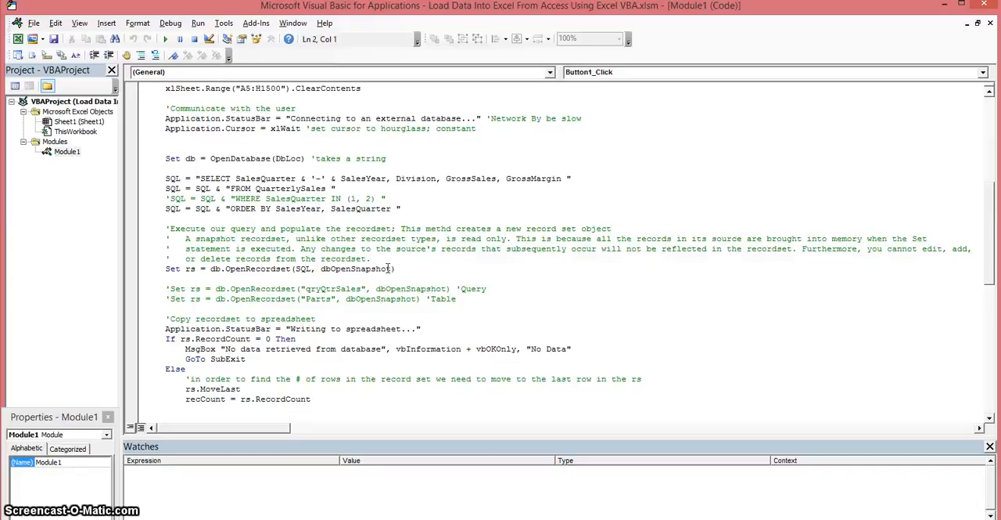
mouse_move(385, 263)
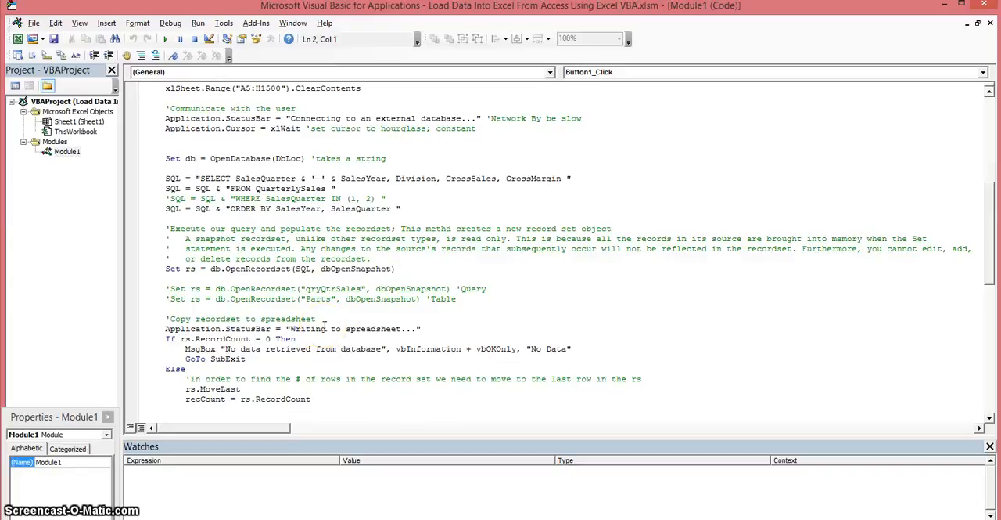
scroll("down", 3)
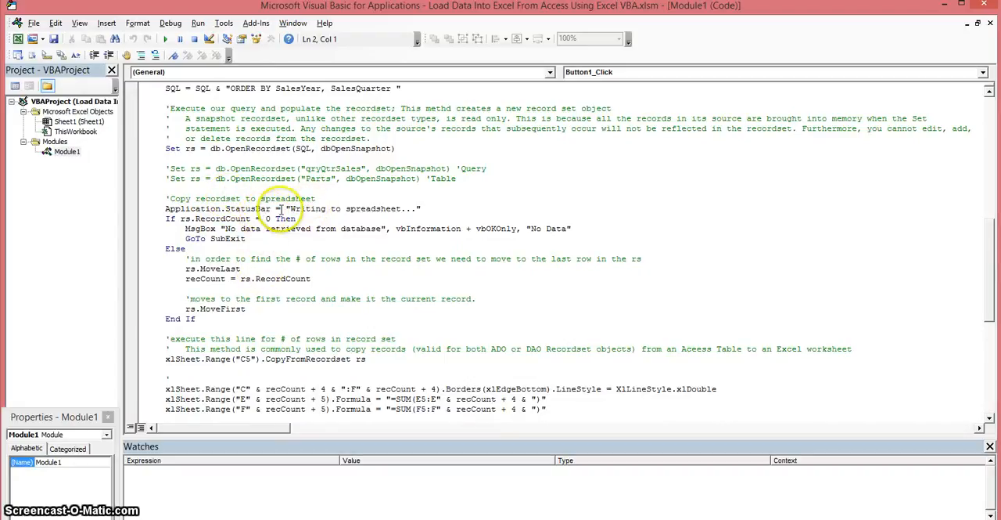
mouse_move(353, 201)
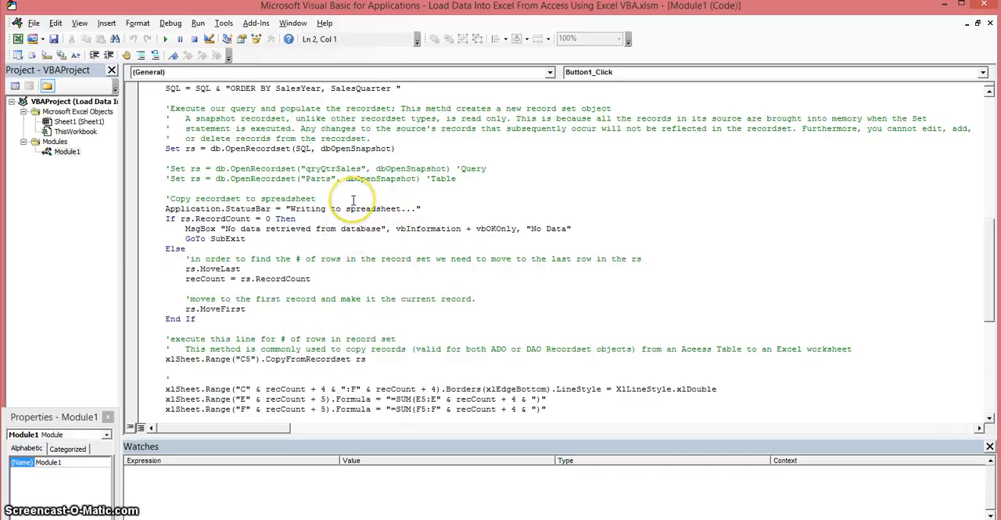
mouse_move(336, 209)
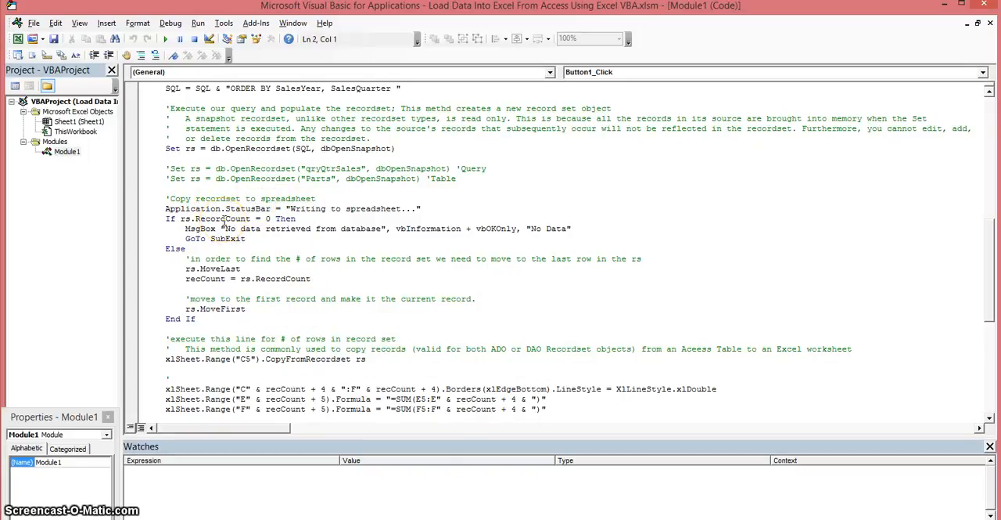
mouse_move(263, 218)
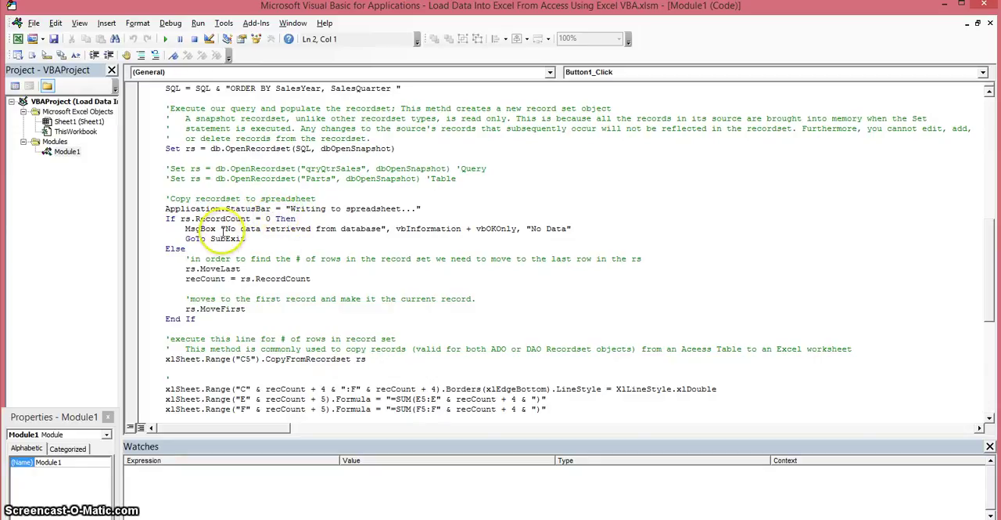
mouse_move(555, 241)
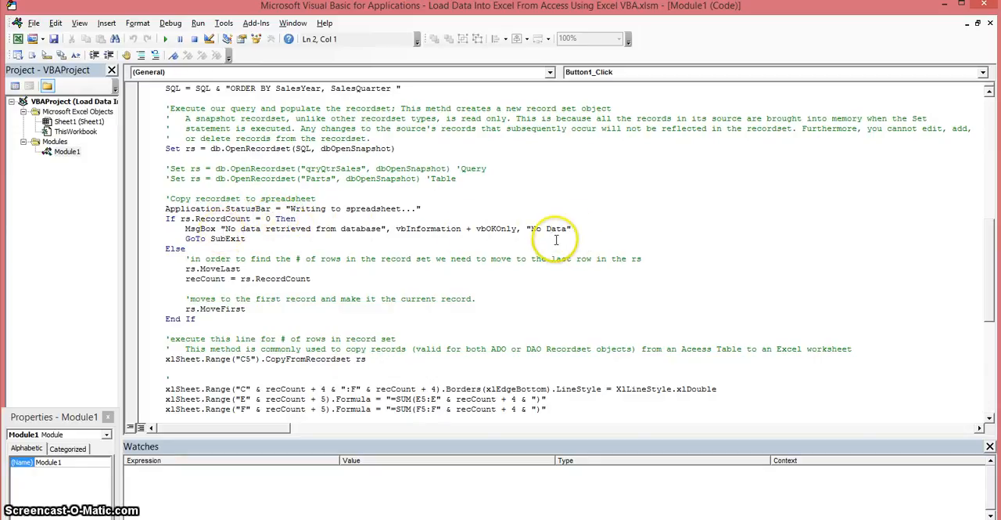
mouse_move(227, 235)
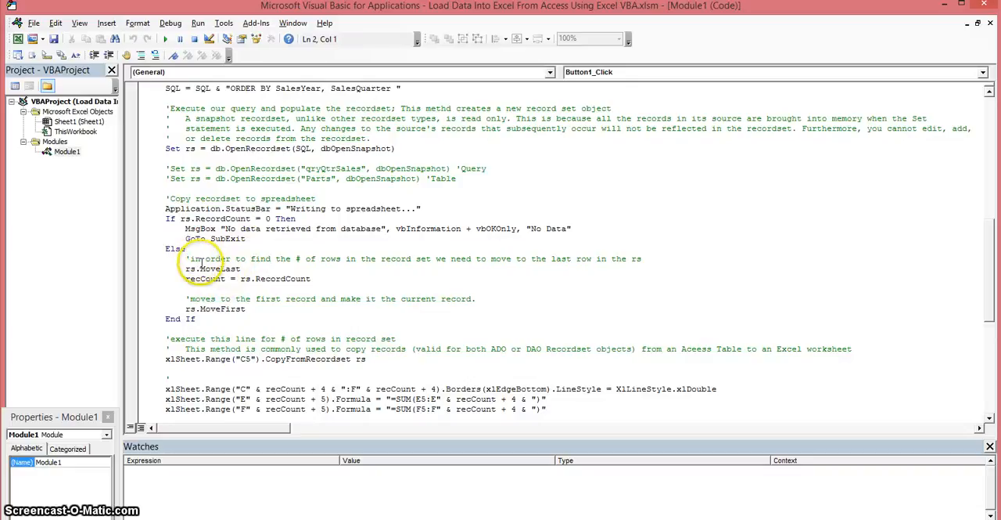
mouse_move(363, 258)
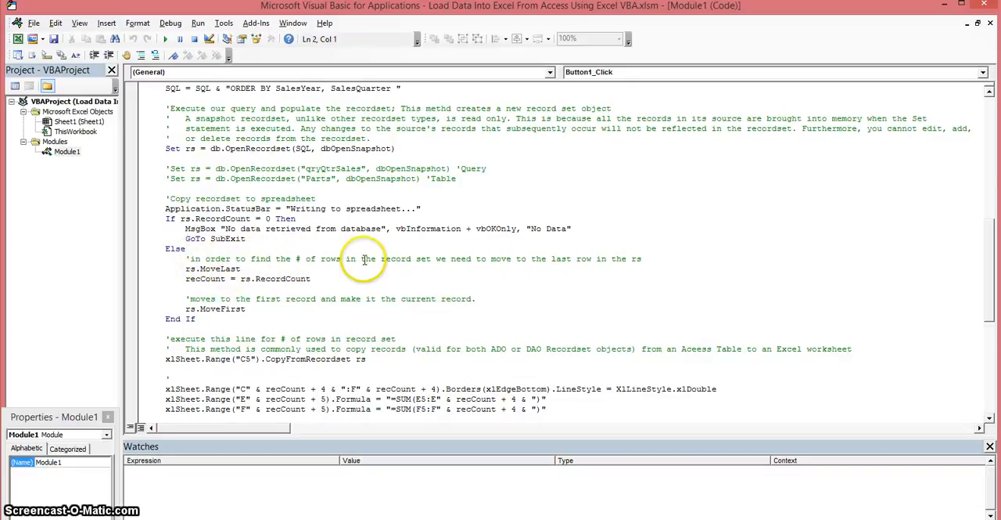
mouse_move(472, 261)
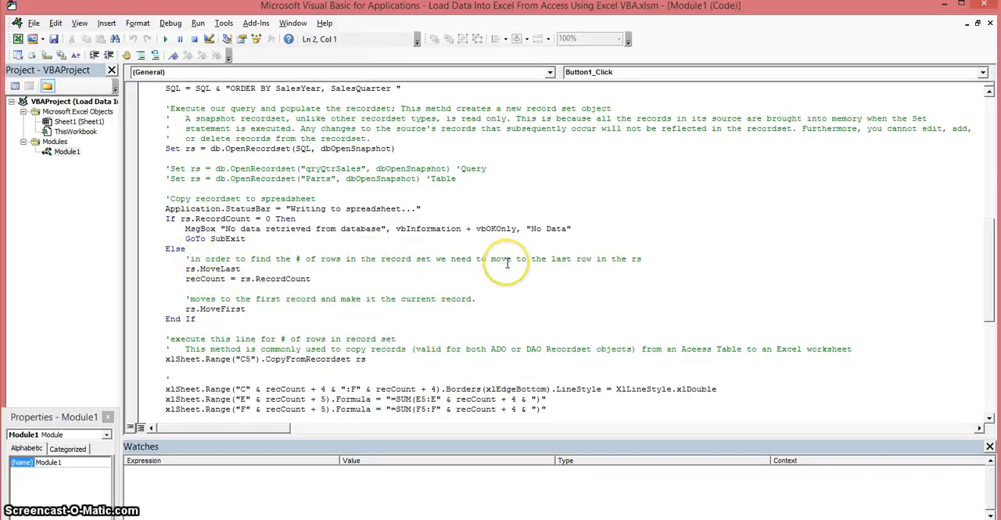
mouse_move(451, 268)
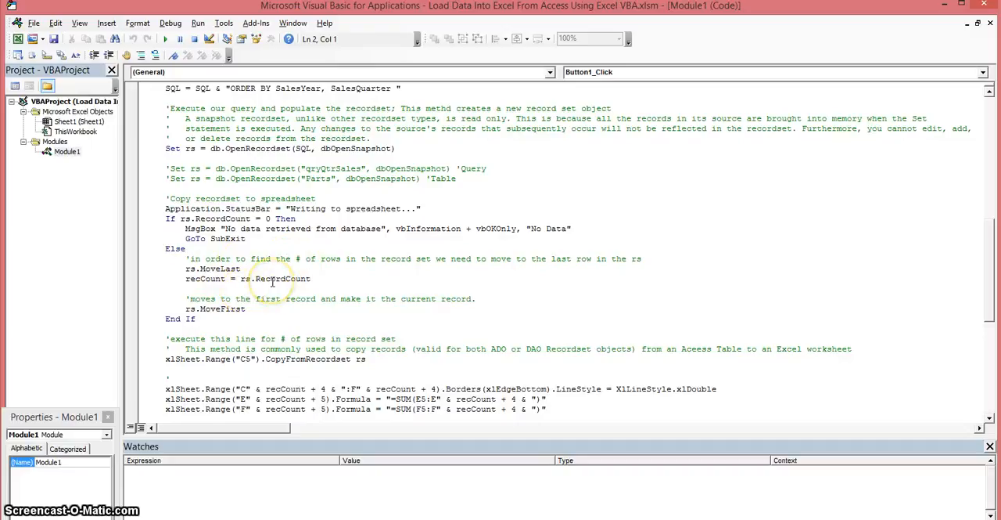
mouse_move(248, 279)
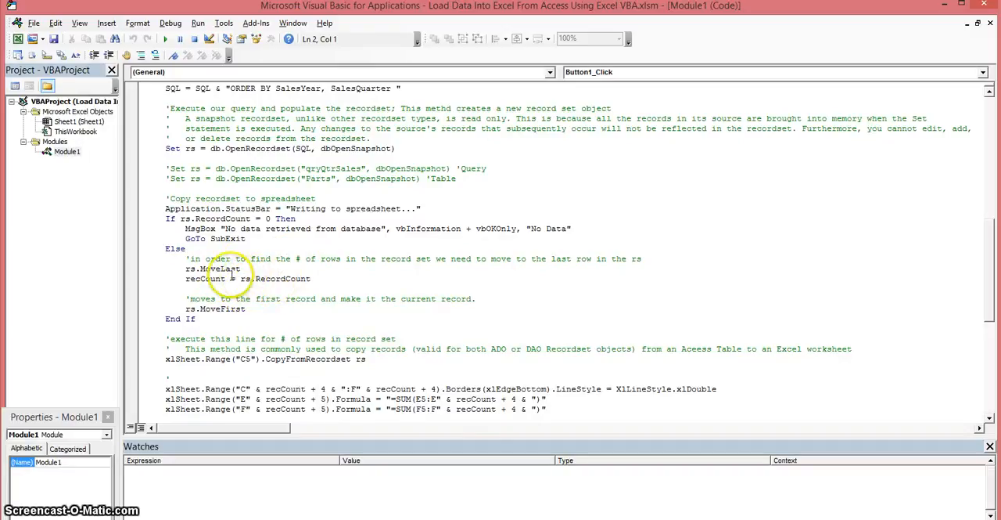
mouse_move(211, 274)
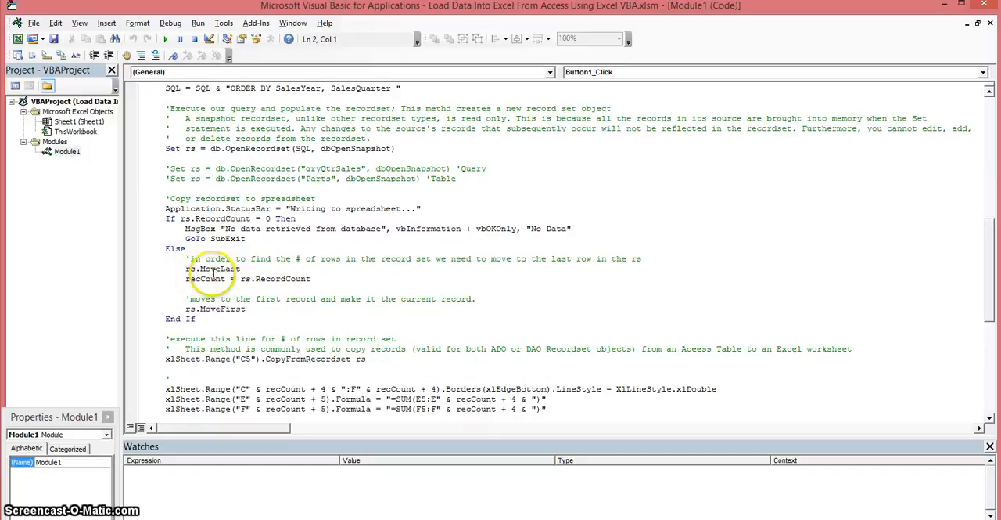
mouse_move(235, 329)
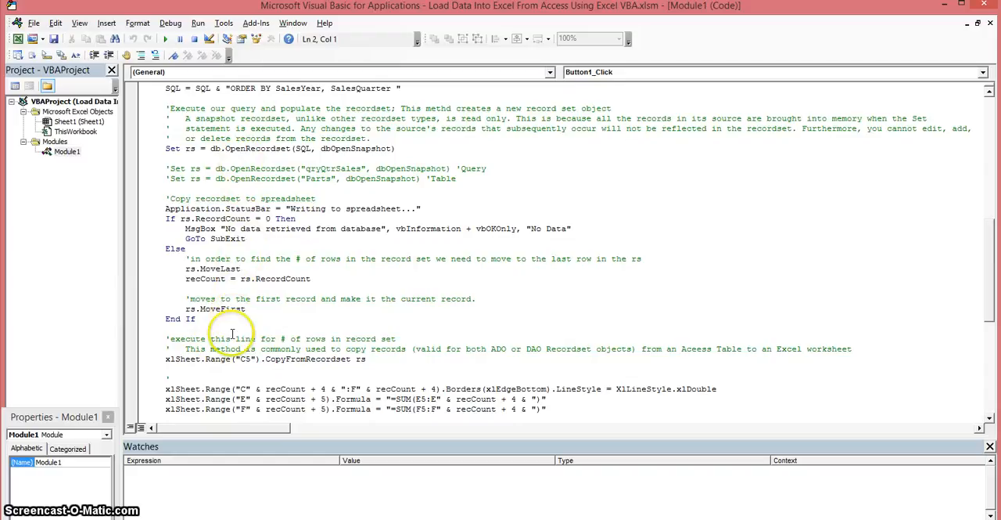
scroll("down", 3)
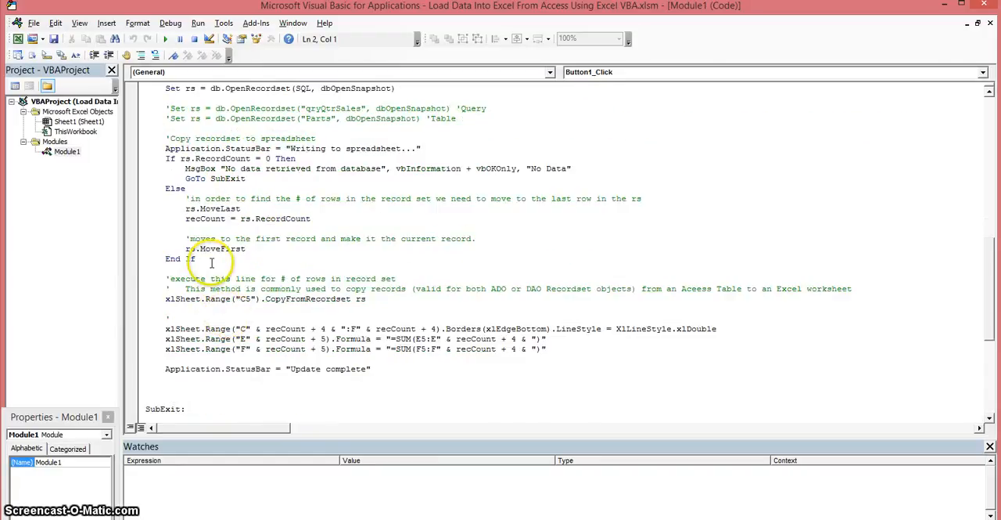
mouse_move(279, 244)
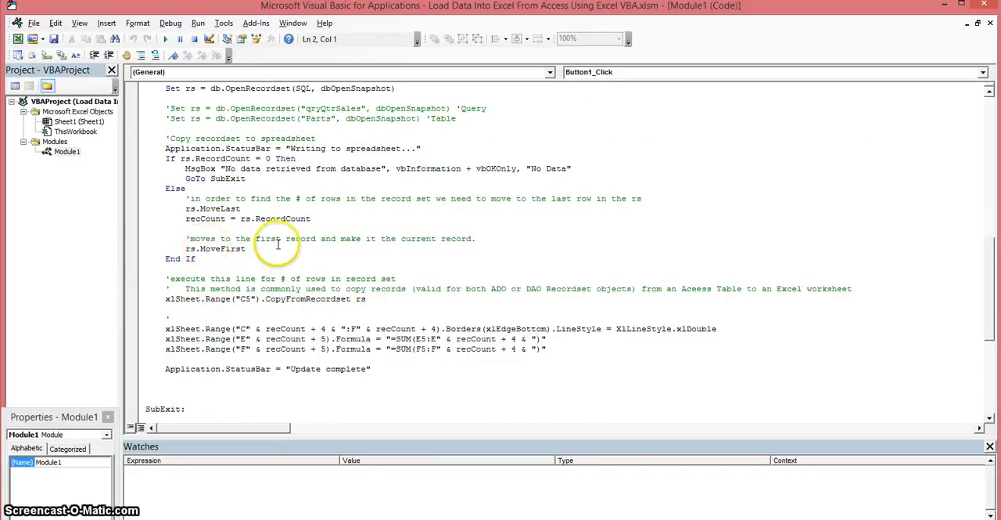
mouse_move(222, 282)
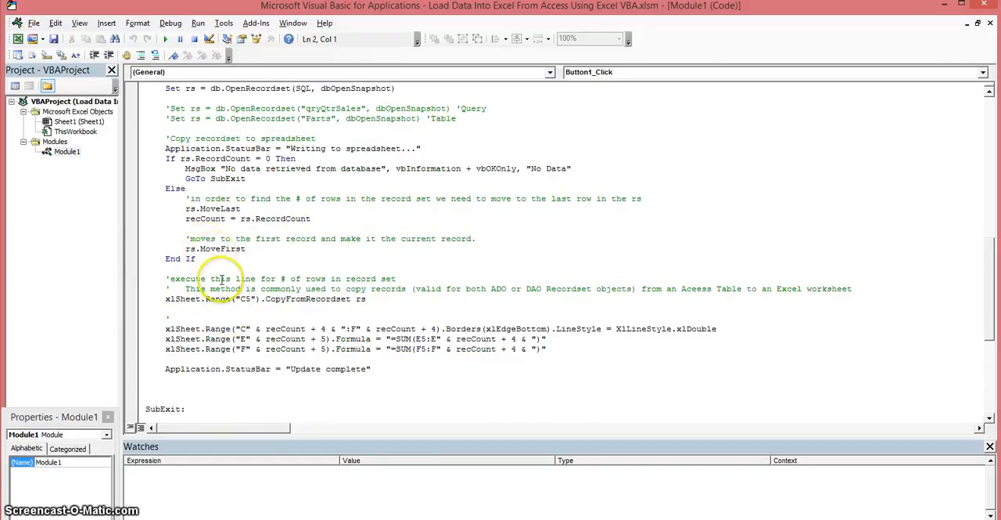
scroll("down", 3)
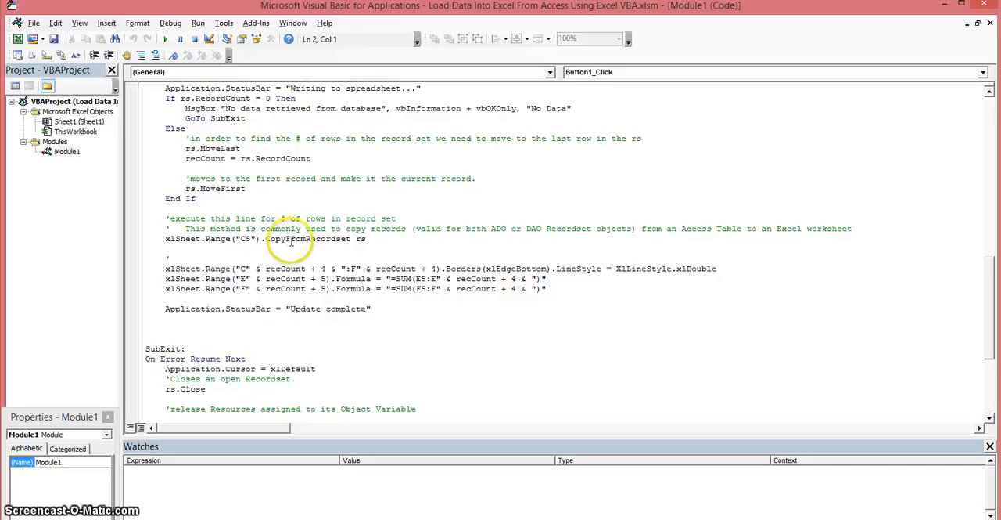
mouse_move(338, 238)
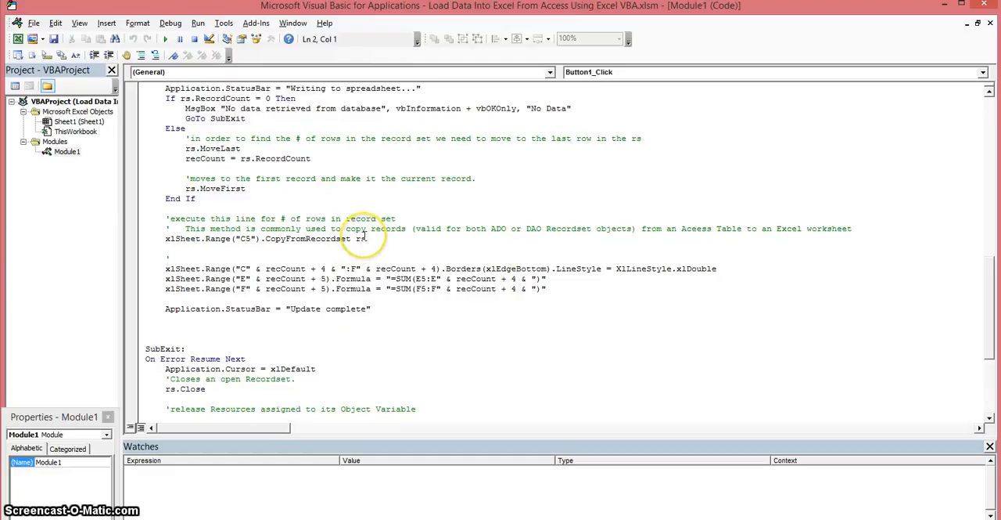
mouse_move(188, 269)
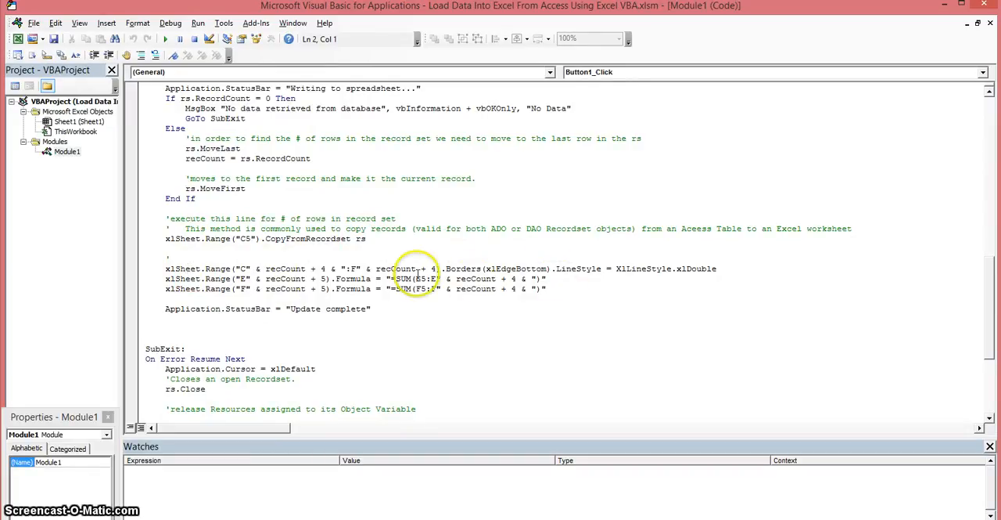
mouse_move(309, 255)
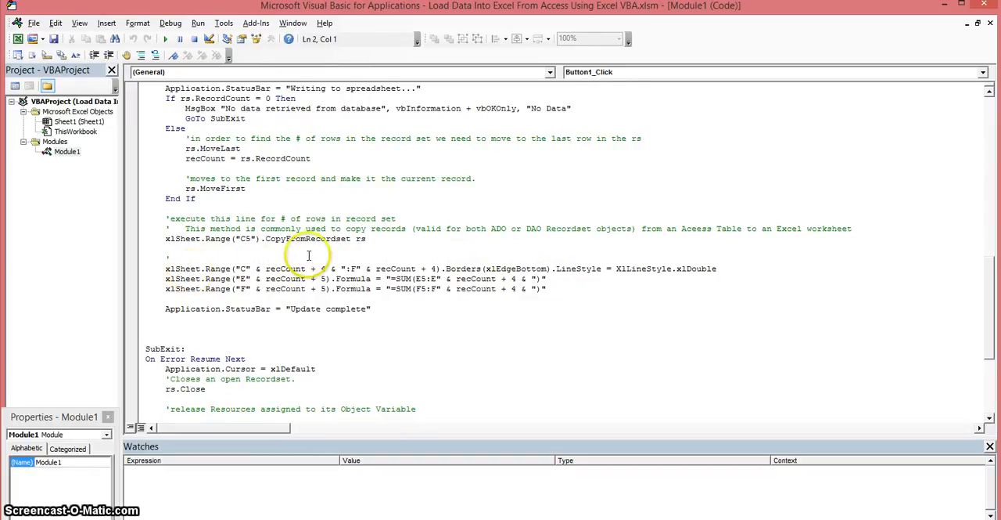
mouse_move(343, 249)
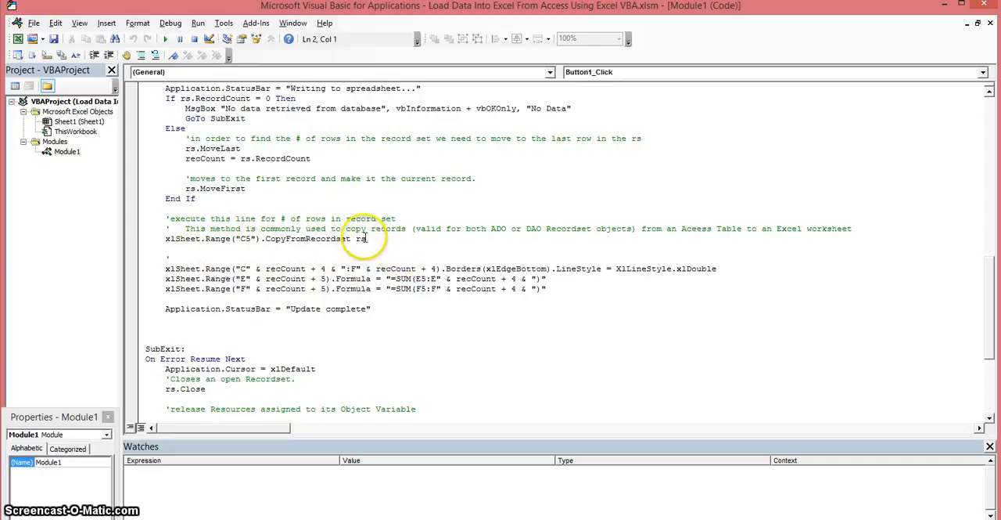
mouse_move(325, 252)
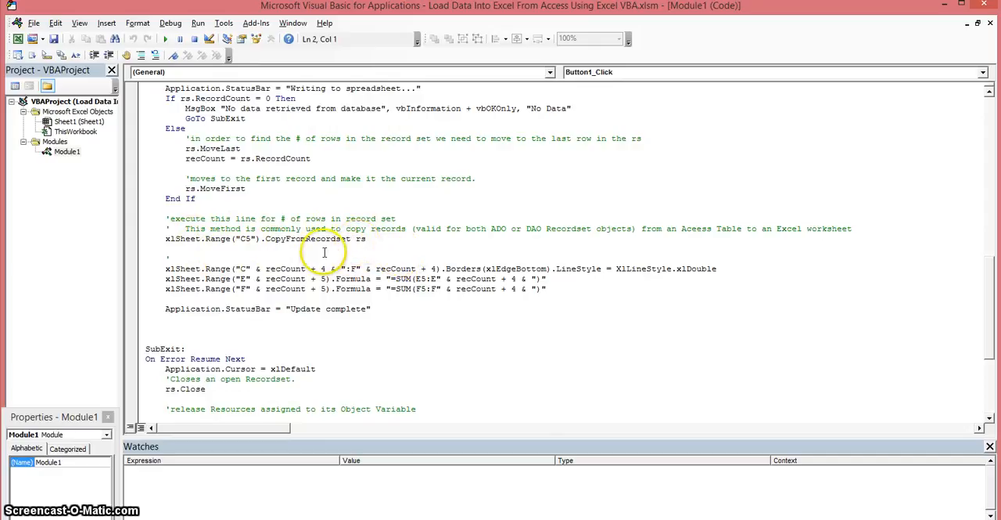
mouse_move(600, 266)
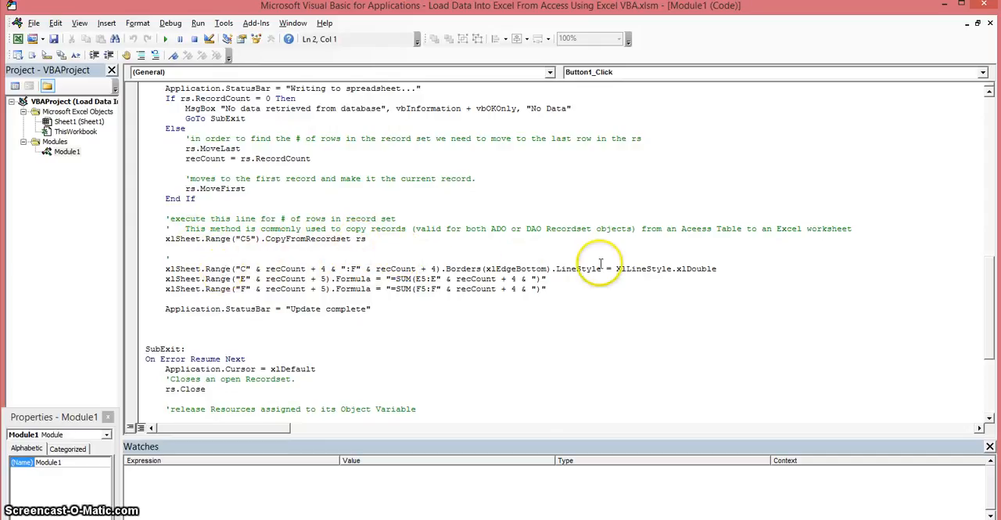
mouse_move(247, 267)
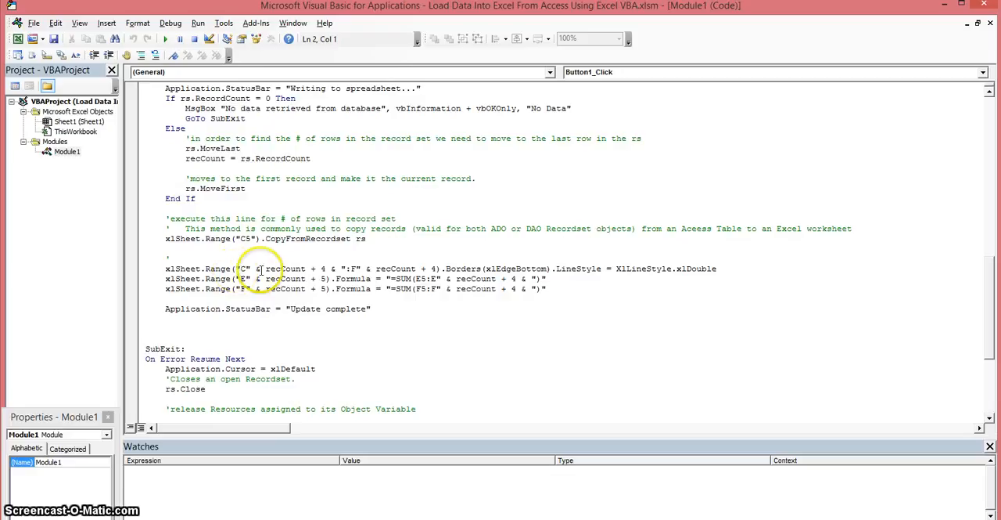
mouse_move(388, 263)
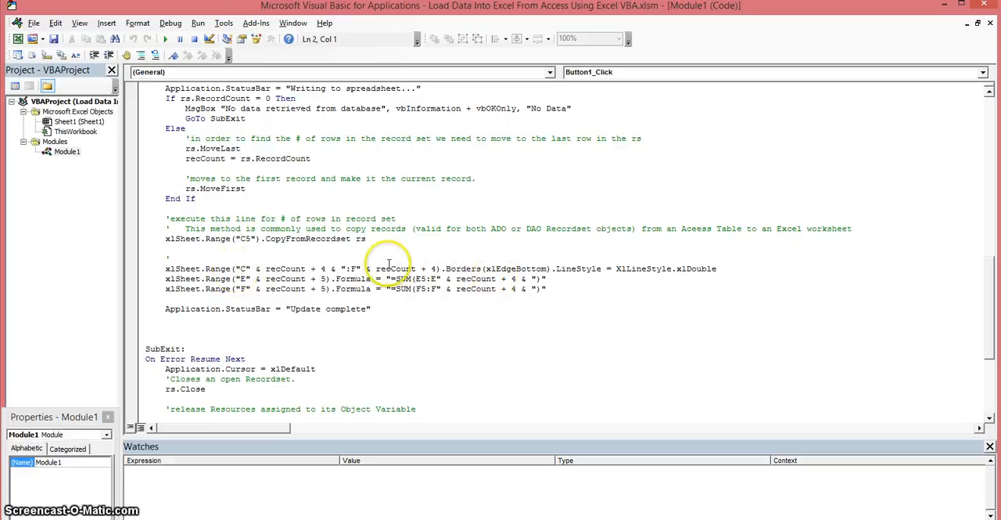
mouse_move(516, 269)
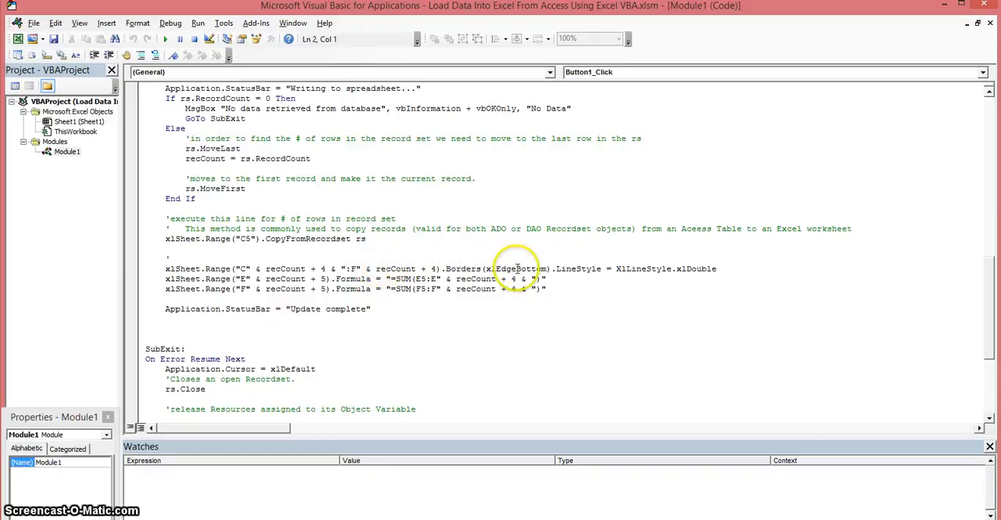
mouse_move(437, 298)
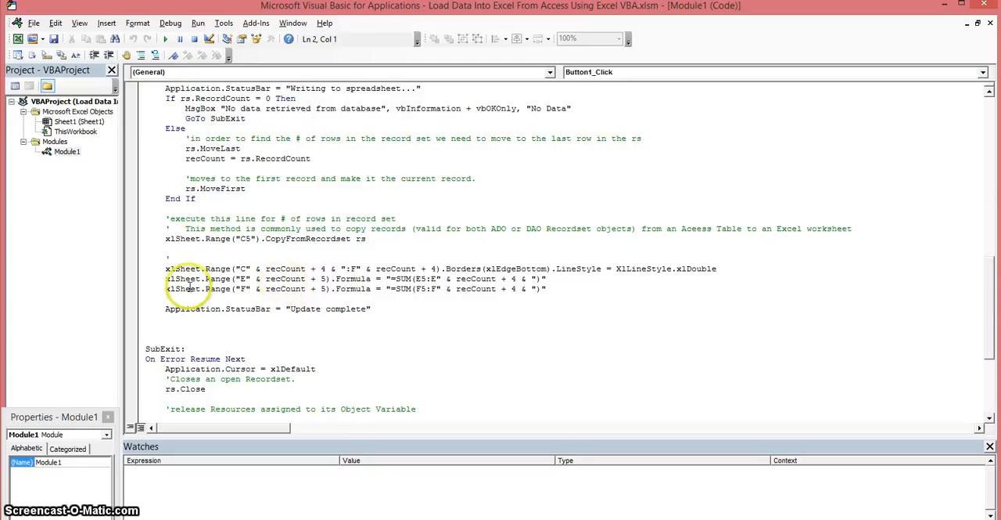
mouse_move(414, 279)
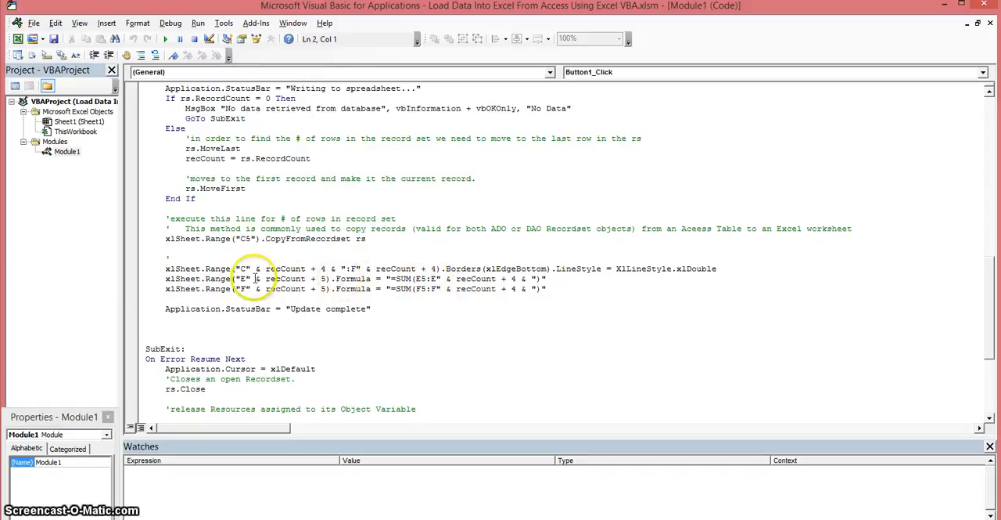
mouse_move(264, 324)
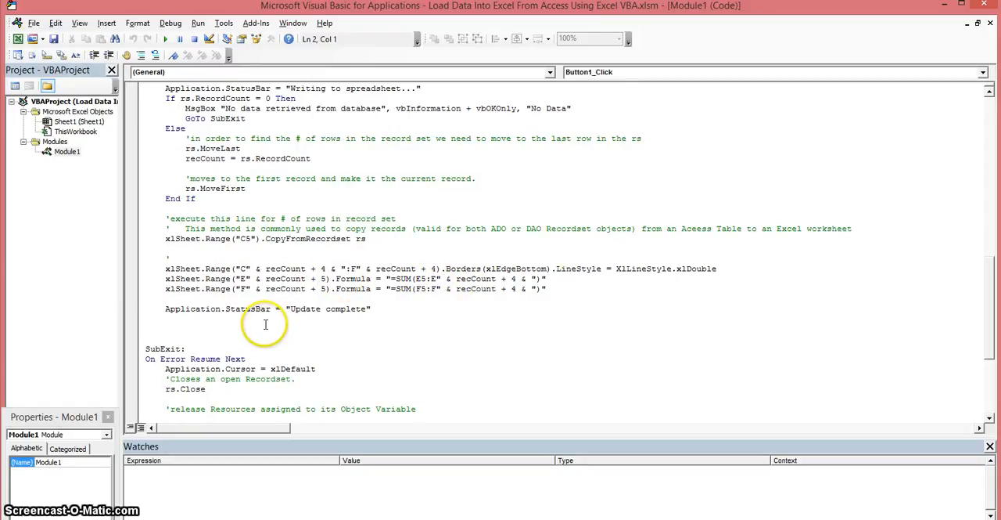
mouse_move(257, 310)
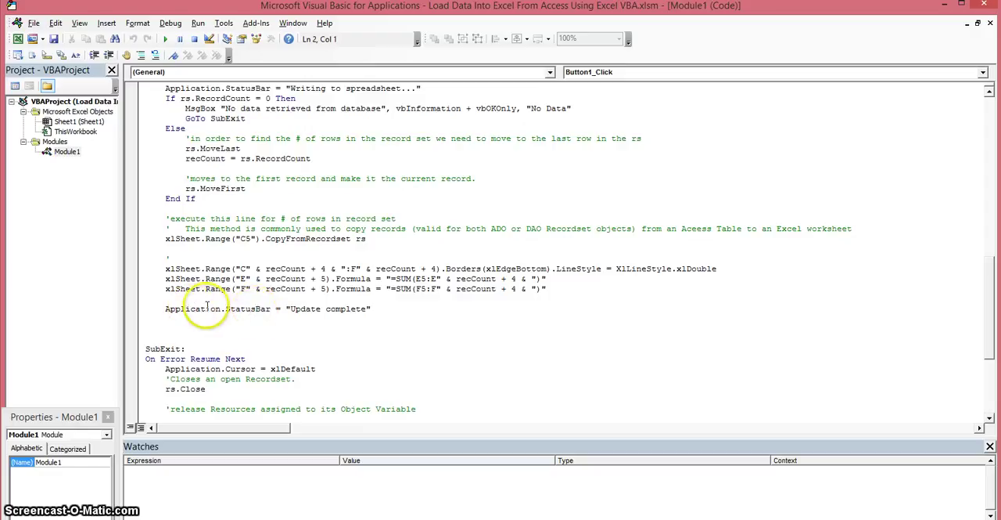
mouse_move(322, 313)
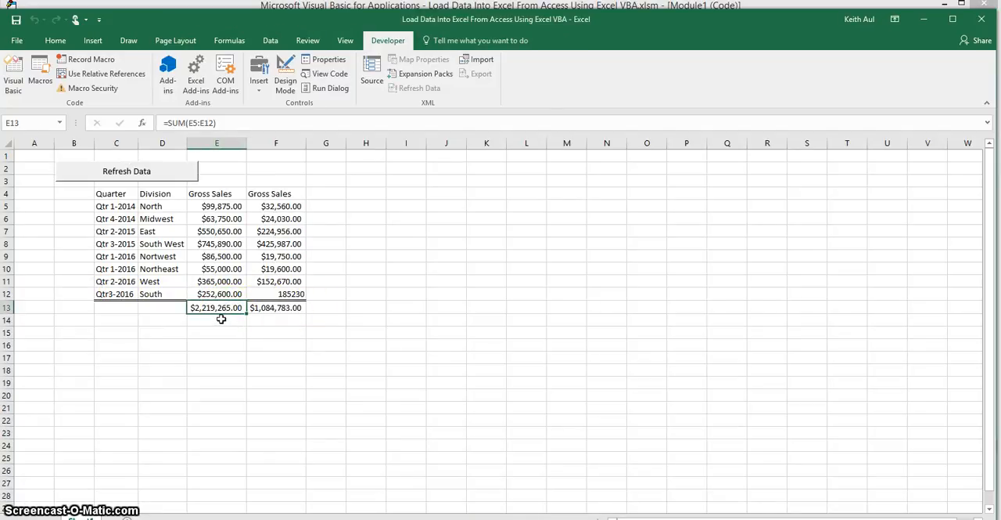
mouse_move(191, 117)
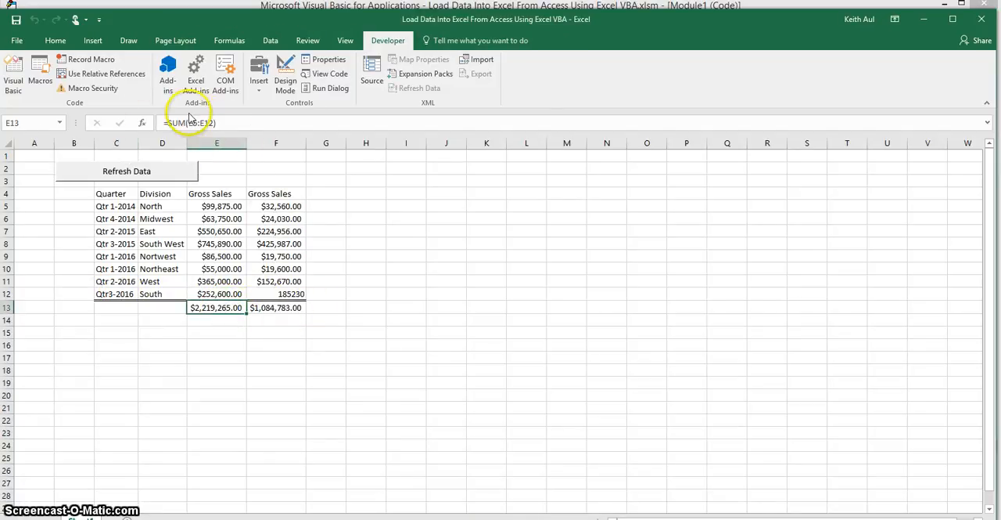
mouse_move(281, 291)
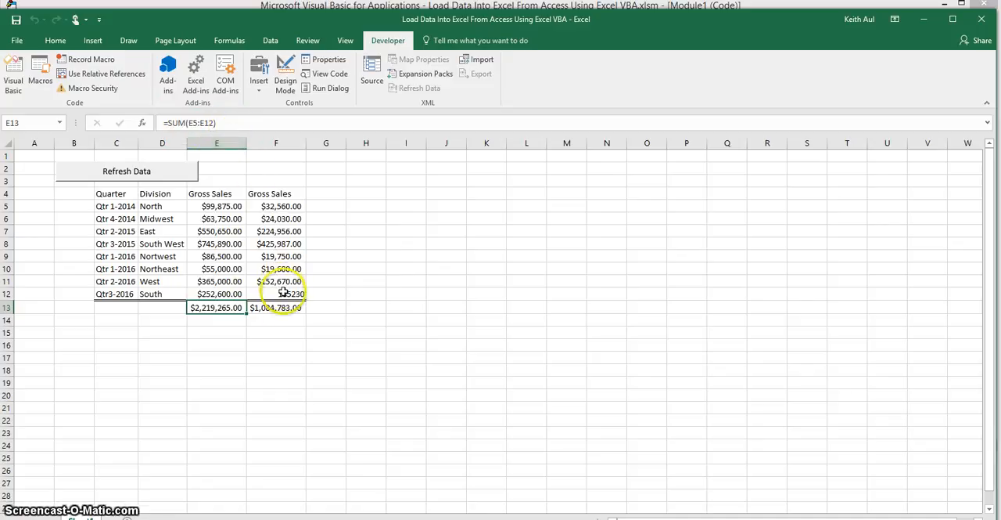